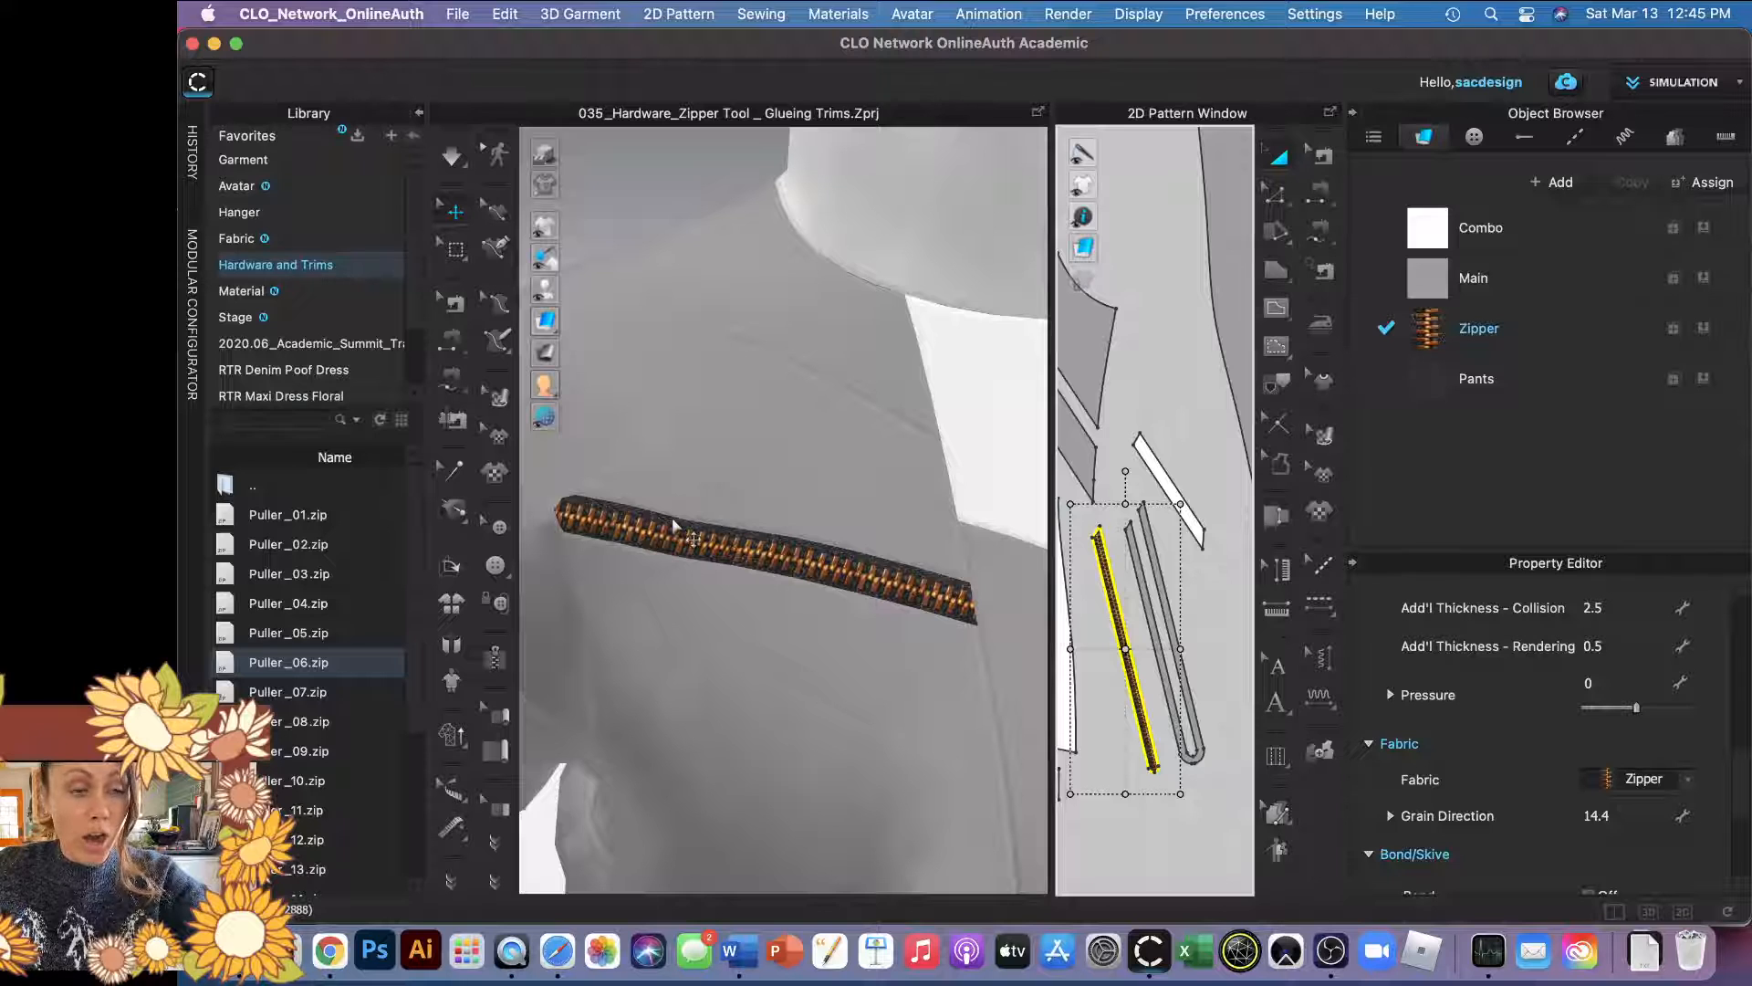
# Return from the puller files to the Hardware and Trims library categories.
pyautogui.click(276, 265)
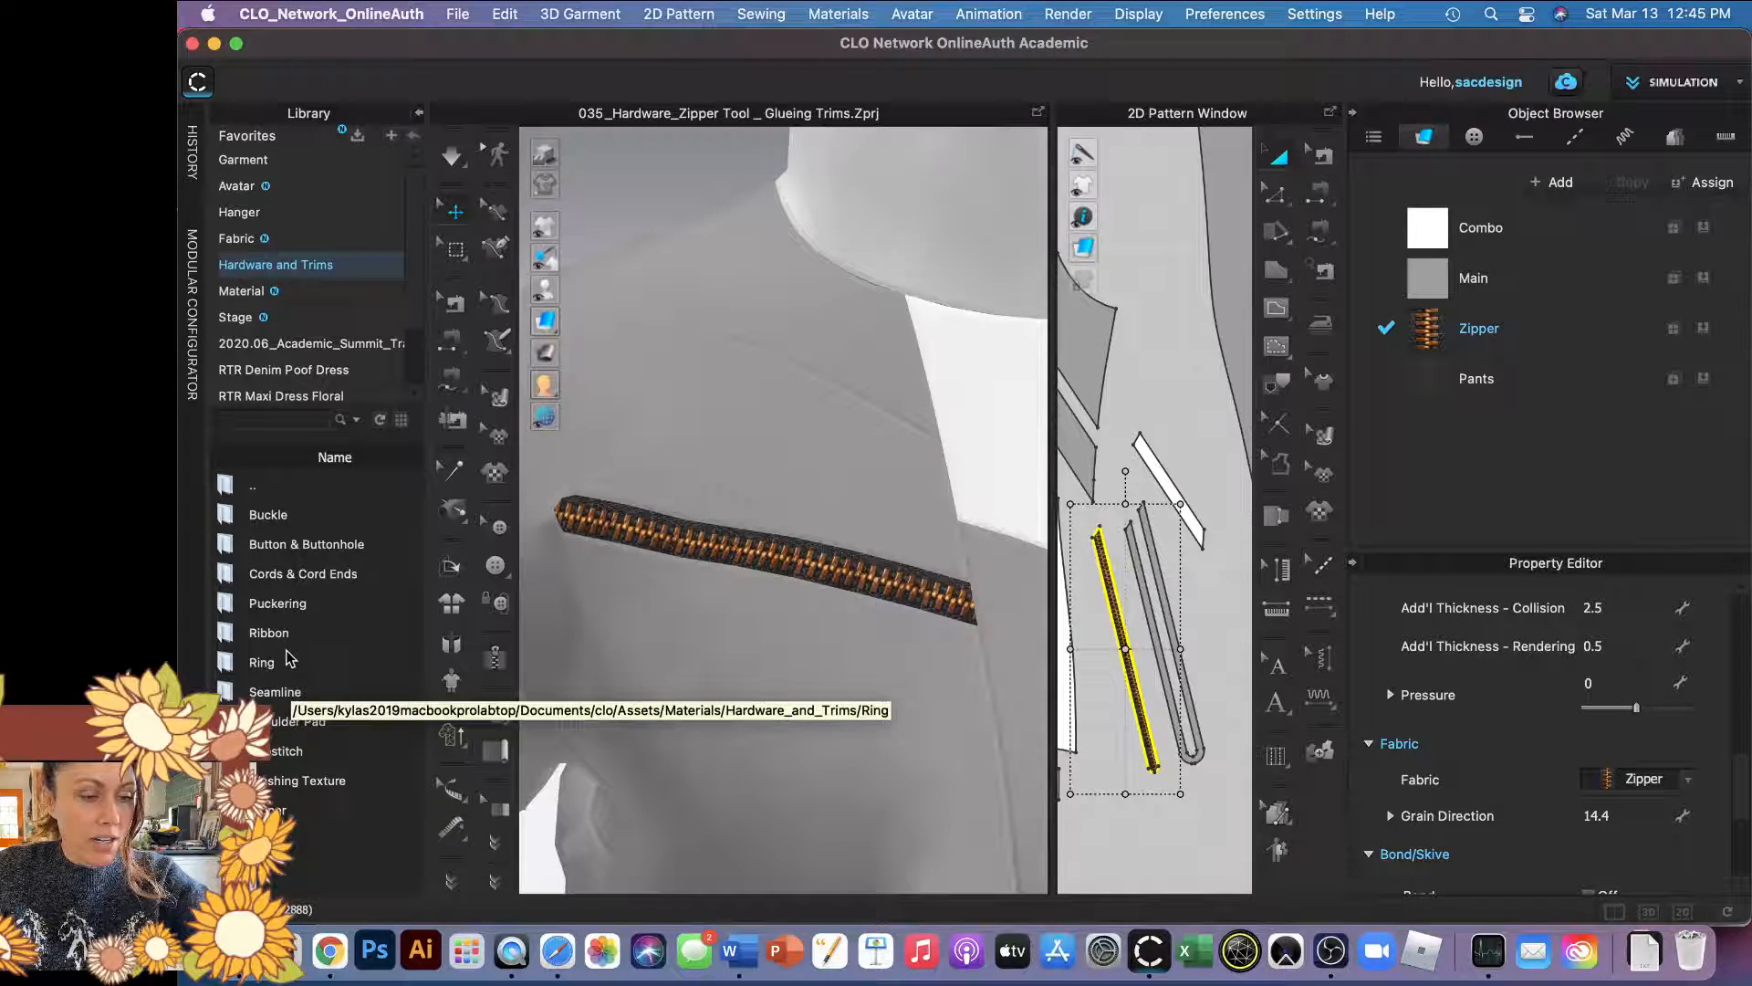
pyautogui.moveTo(330, 745)
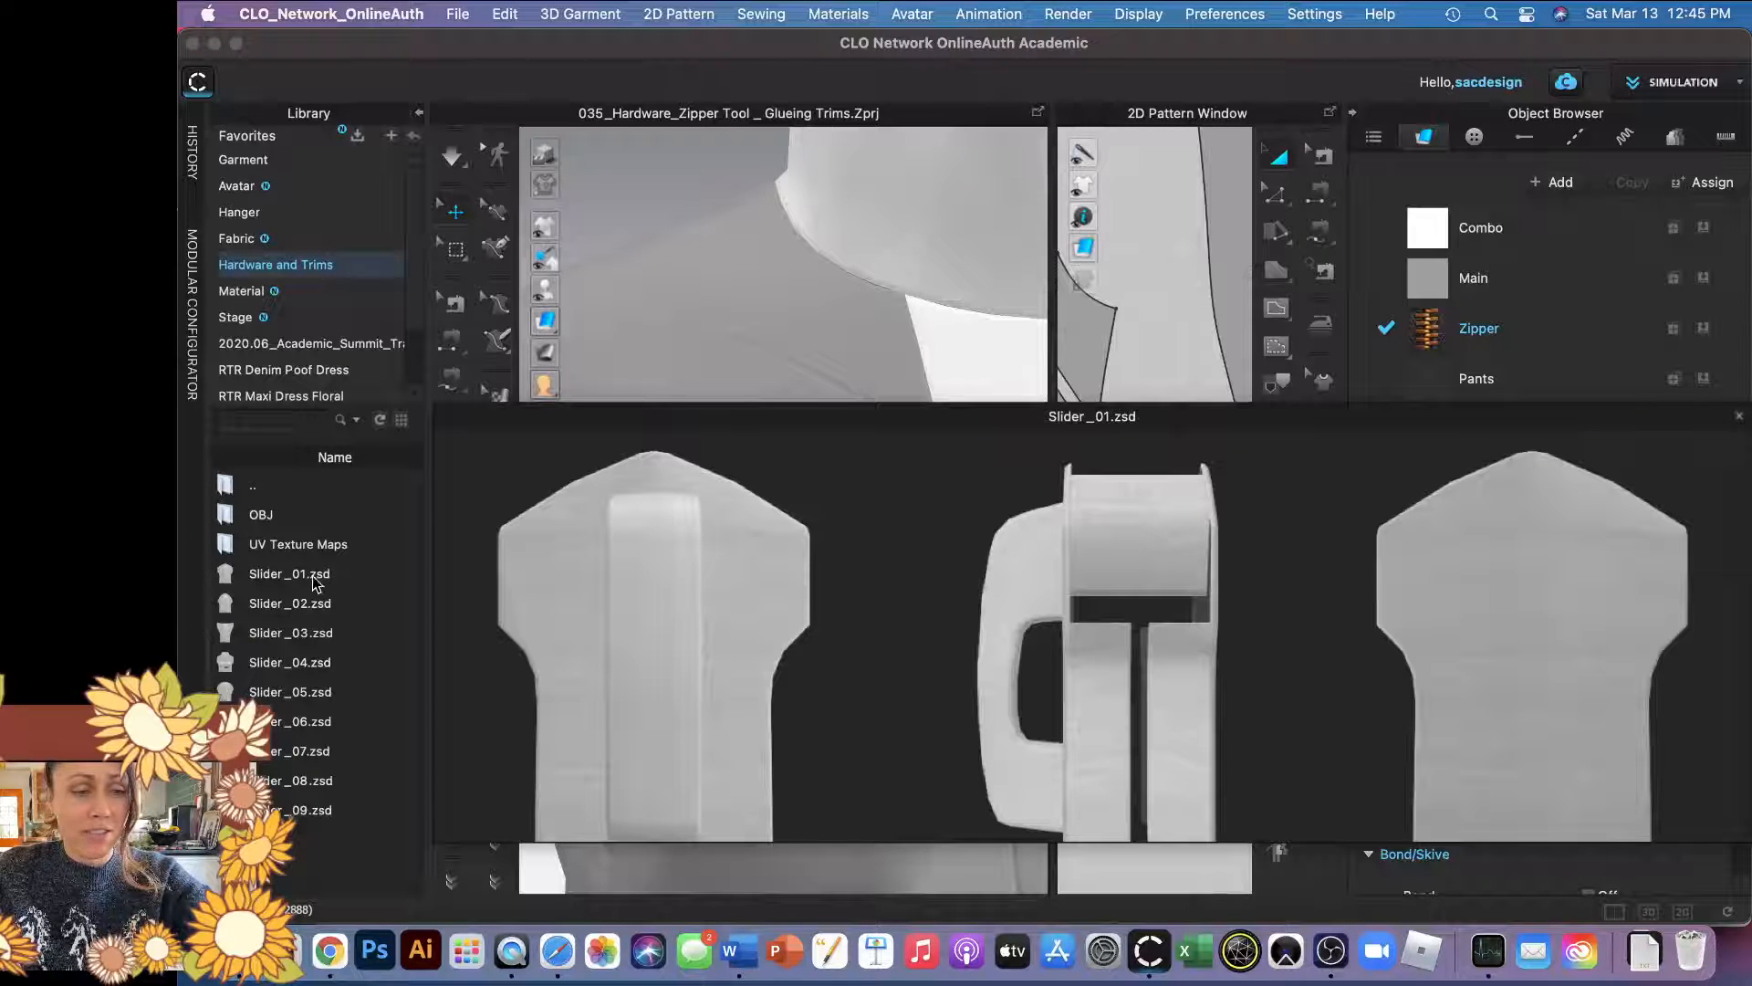
# Preview a slider .zsd design, then go back to the slider zip file list.
pyautogui.click(288, 602)
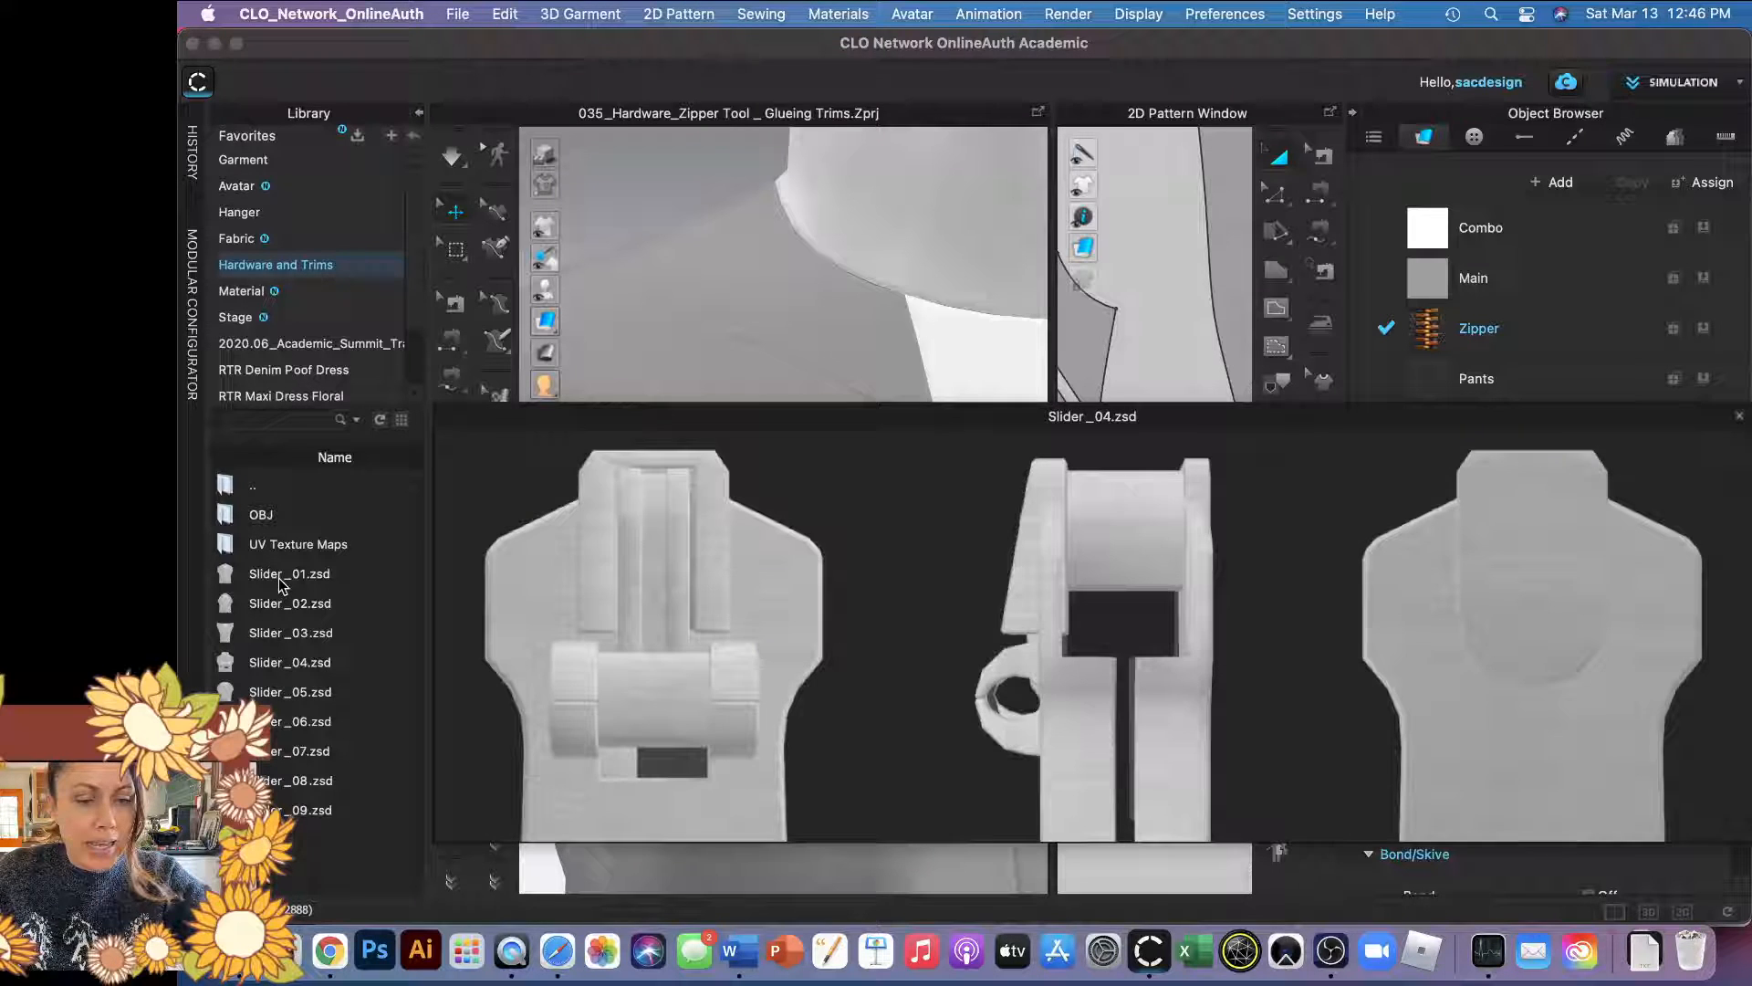
pyautogui.click(289, 573)
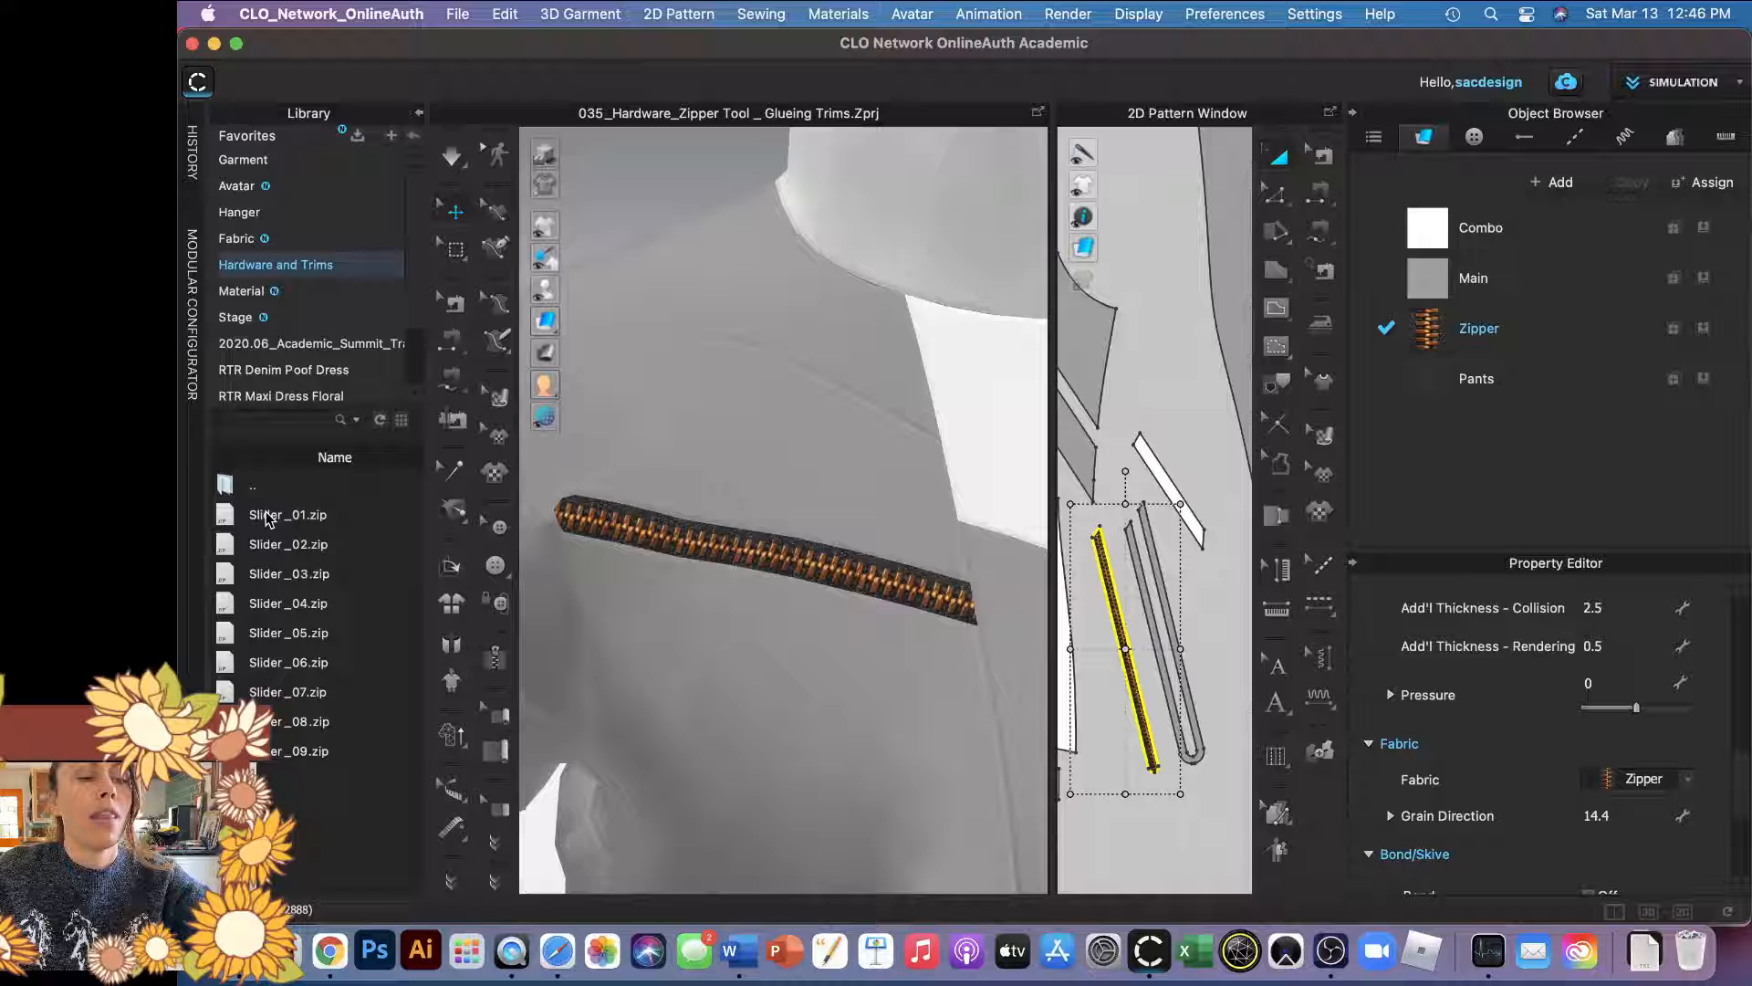
# Import Slider_01.zip with Object Type set to Trim.
pyautogui.click(287, 514)
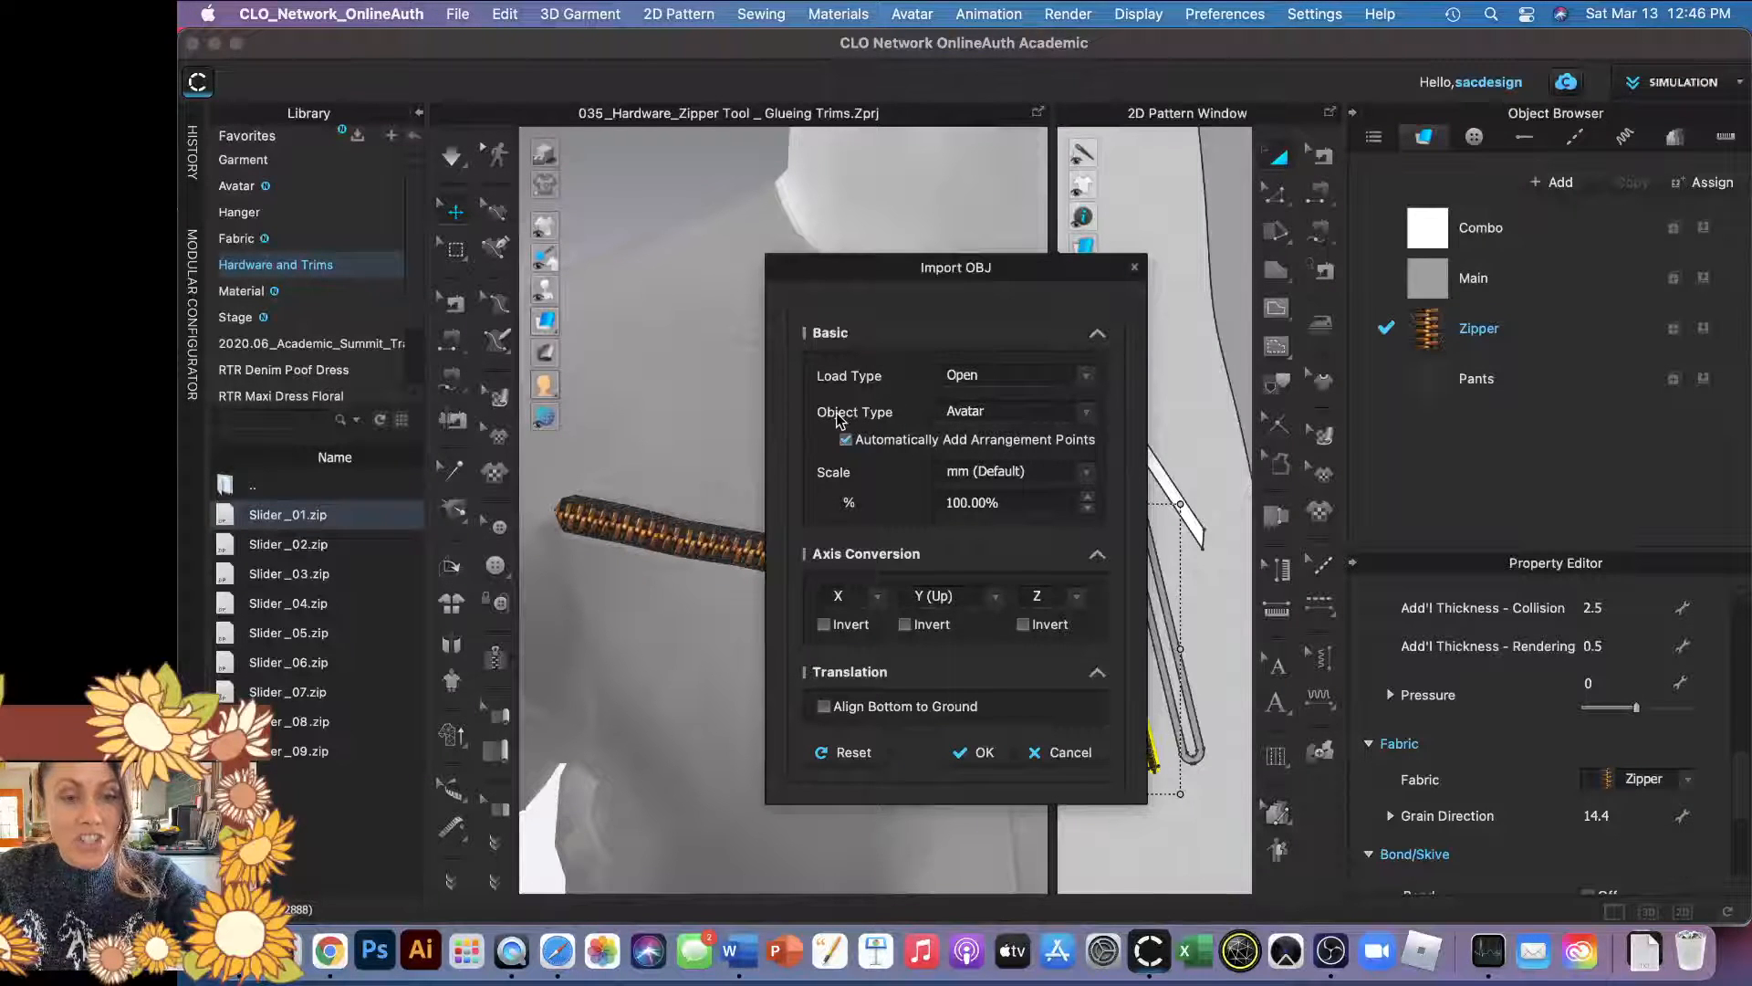
pyautogui.moveTo(1024, 415)
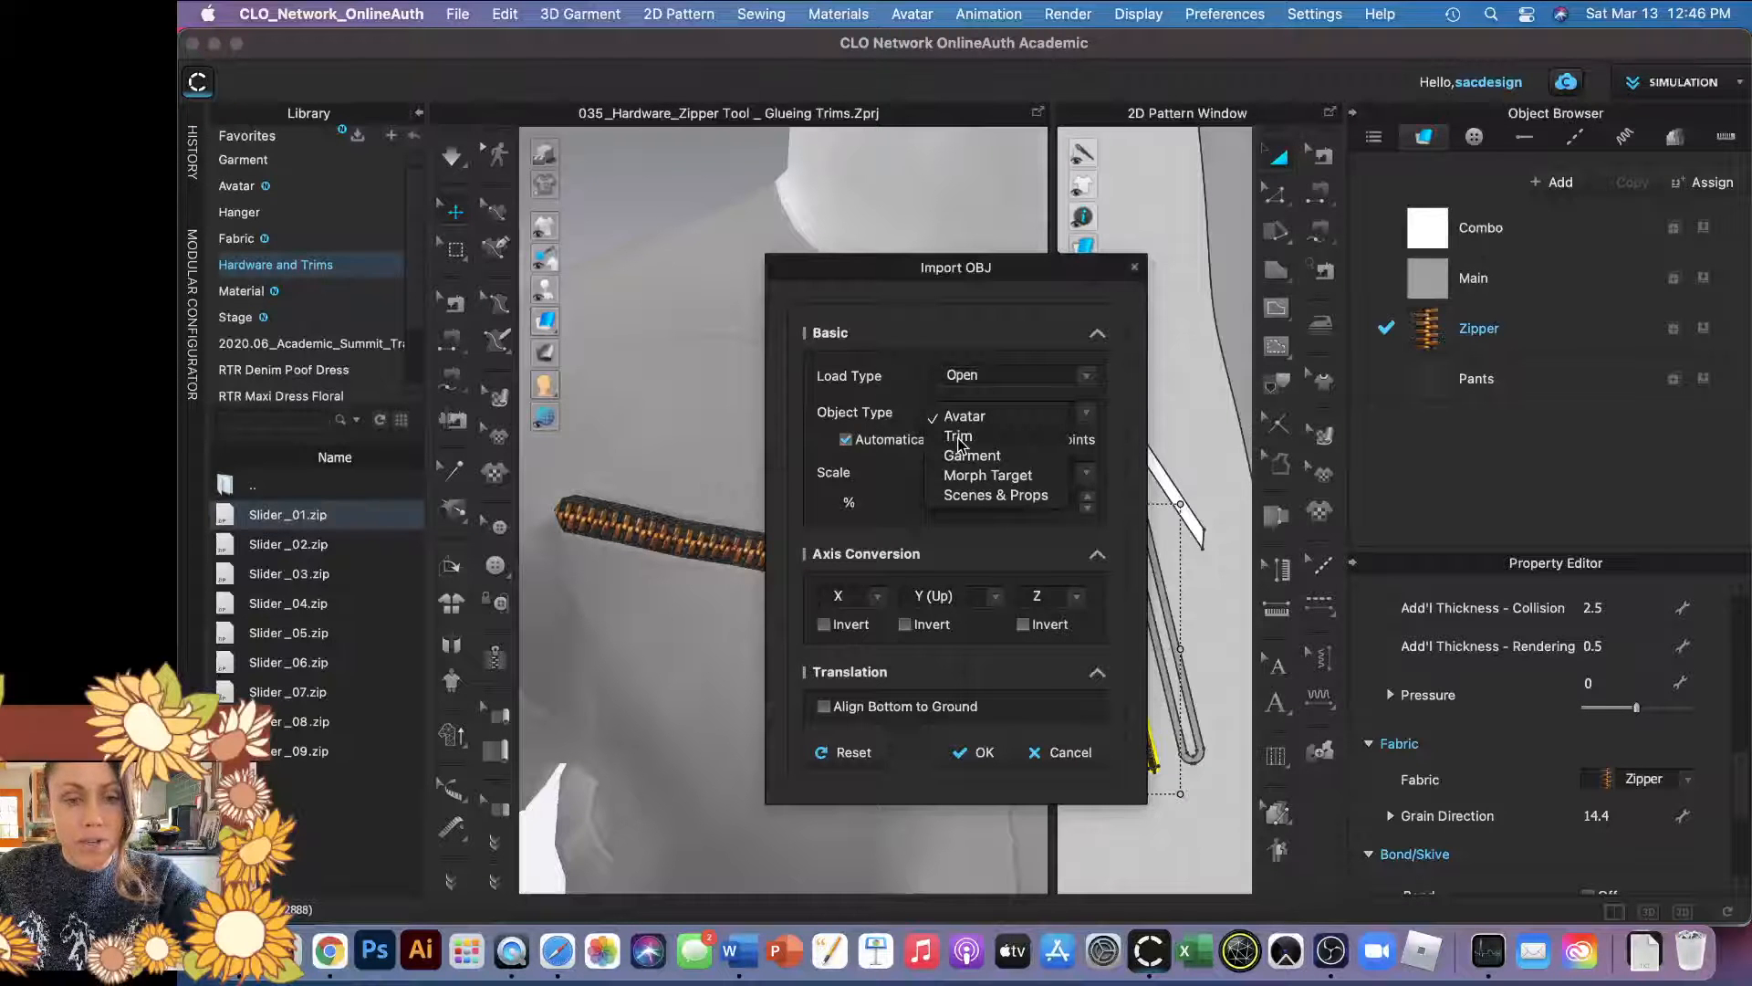
pyautogui.click(958, 436)
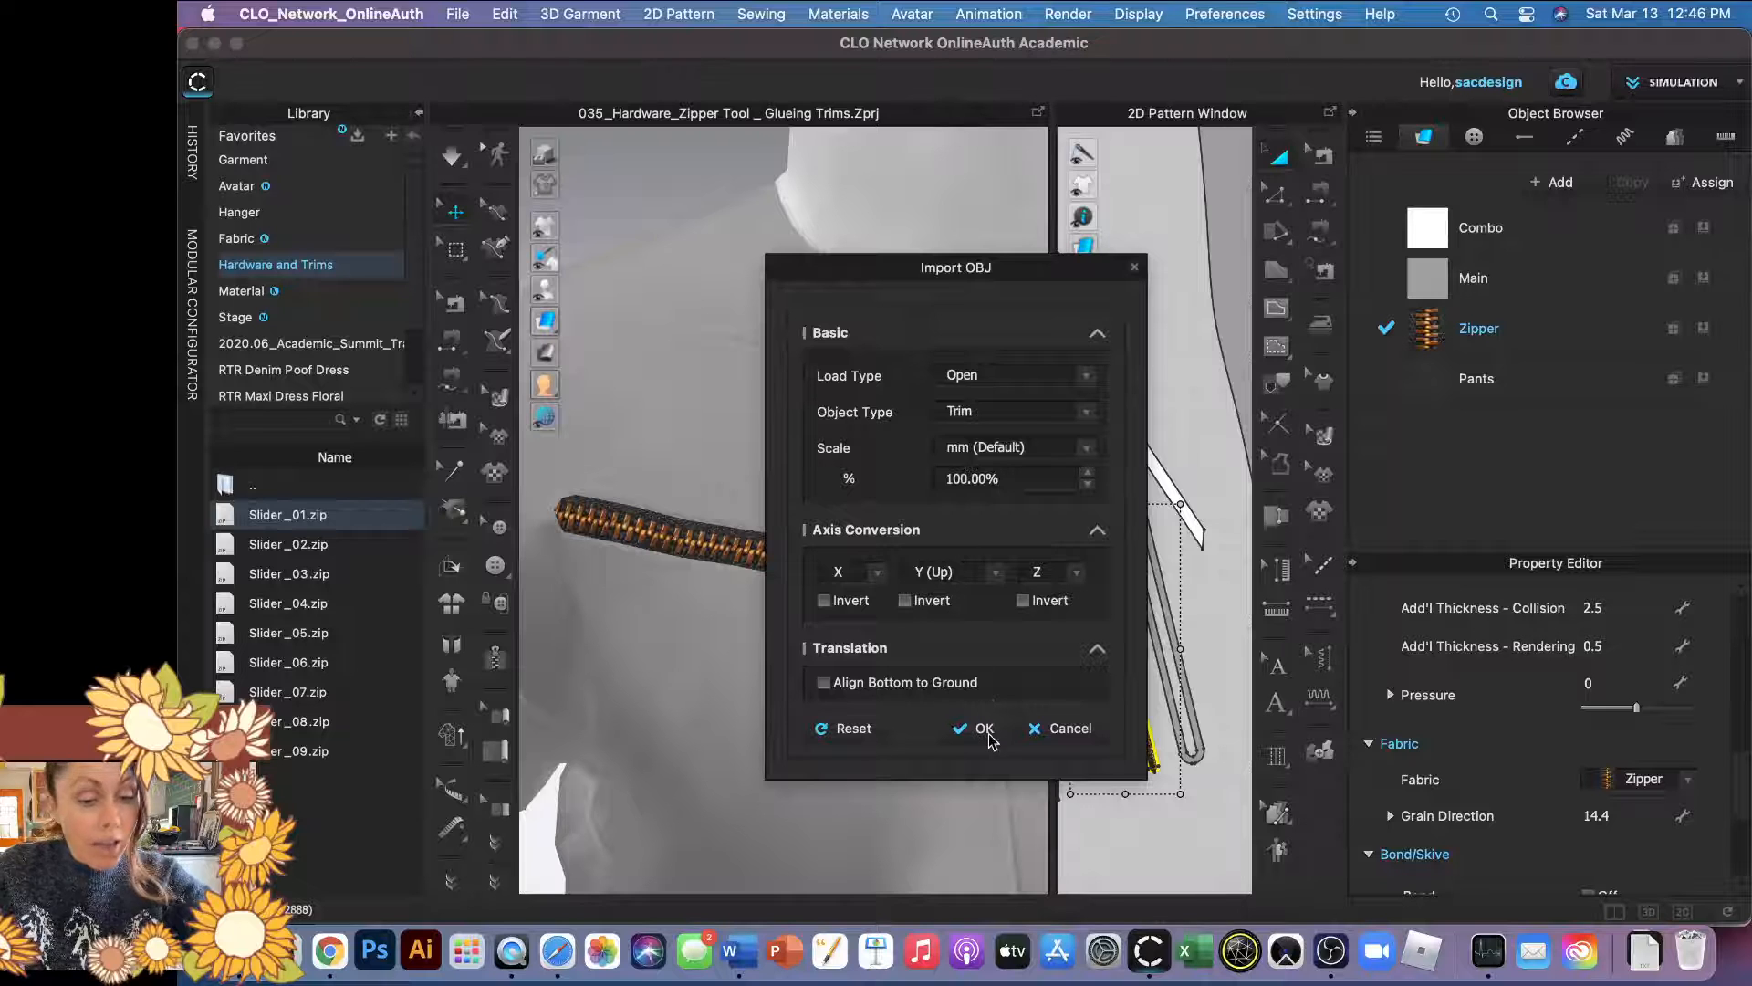
pyautogui.click(983, 728)
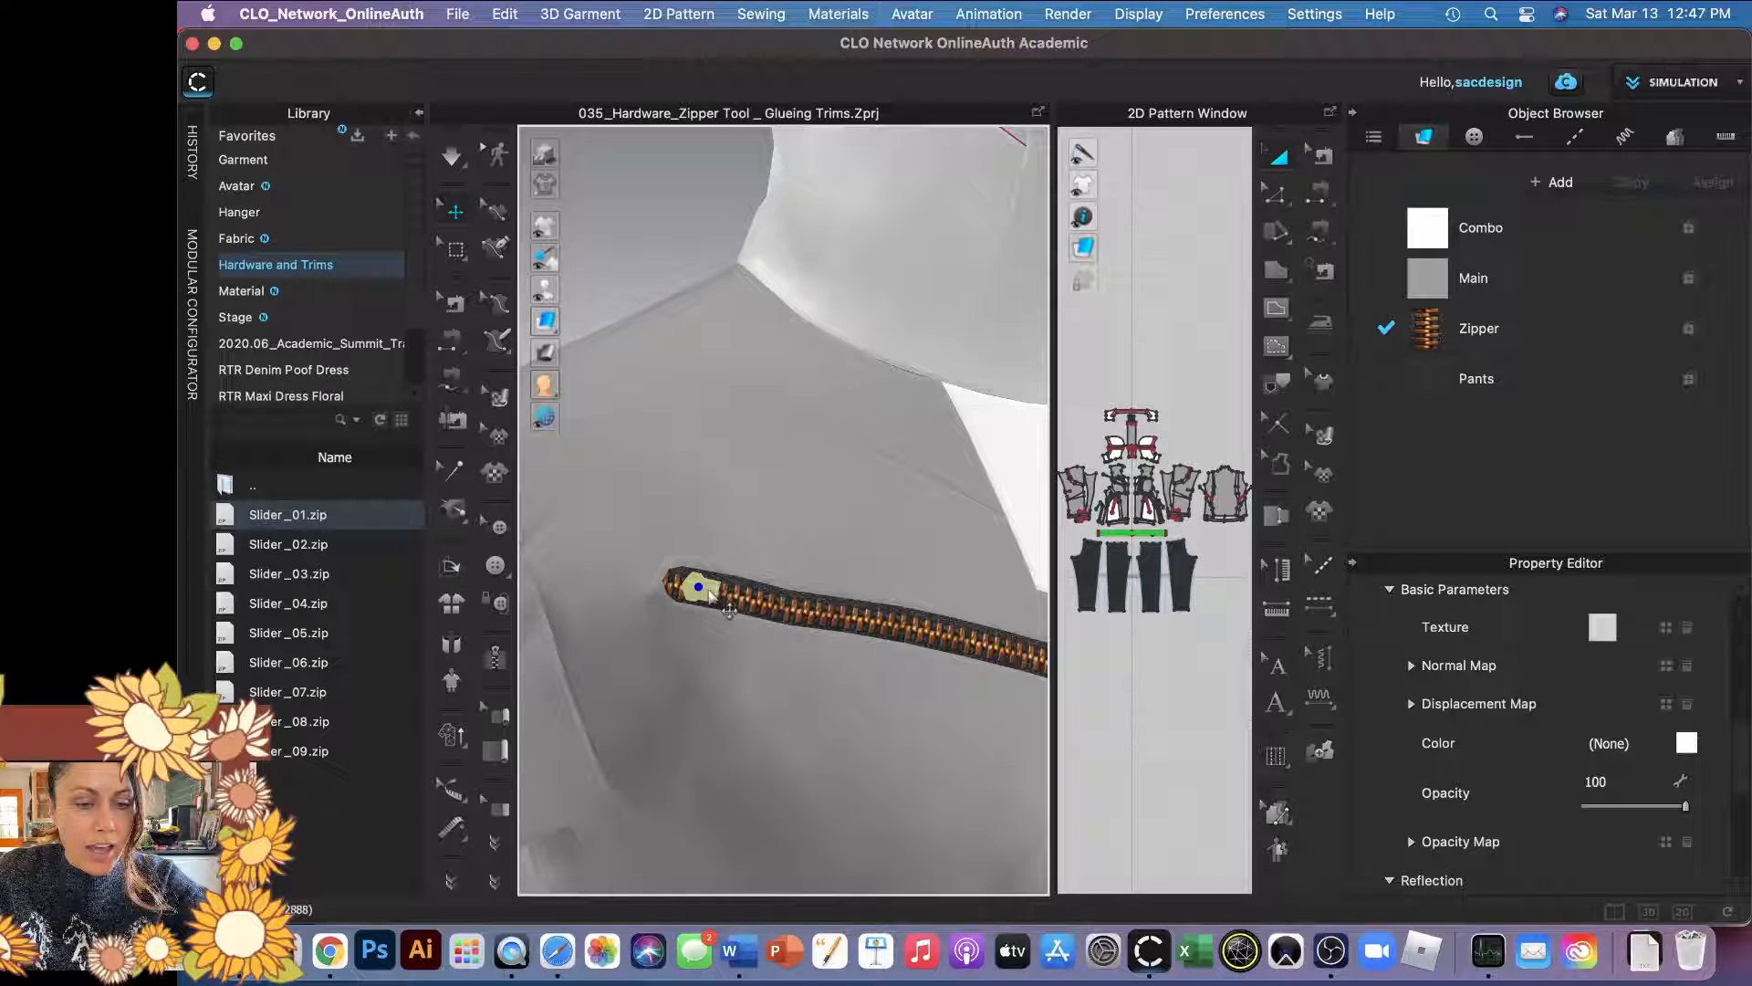
# Select the imported slider and bring up its move gizmo at the zipper's top end.
pyautogui.click(699, 586)
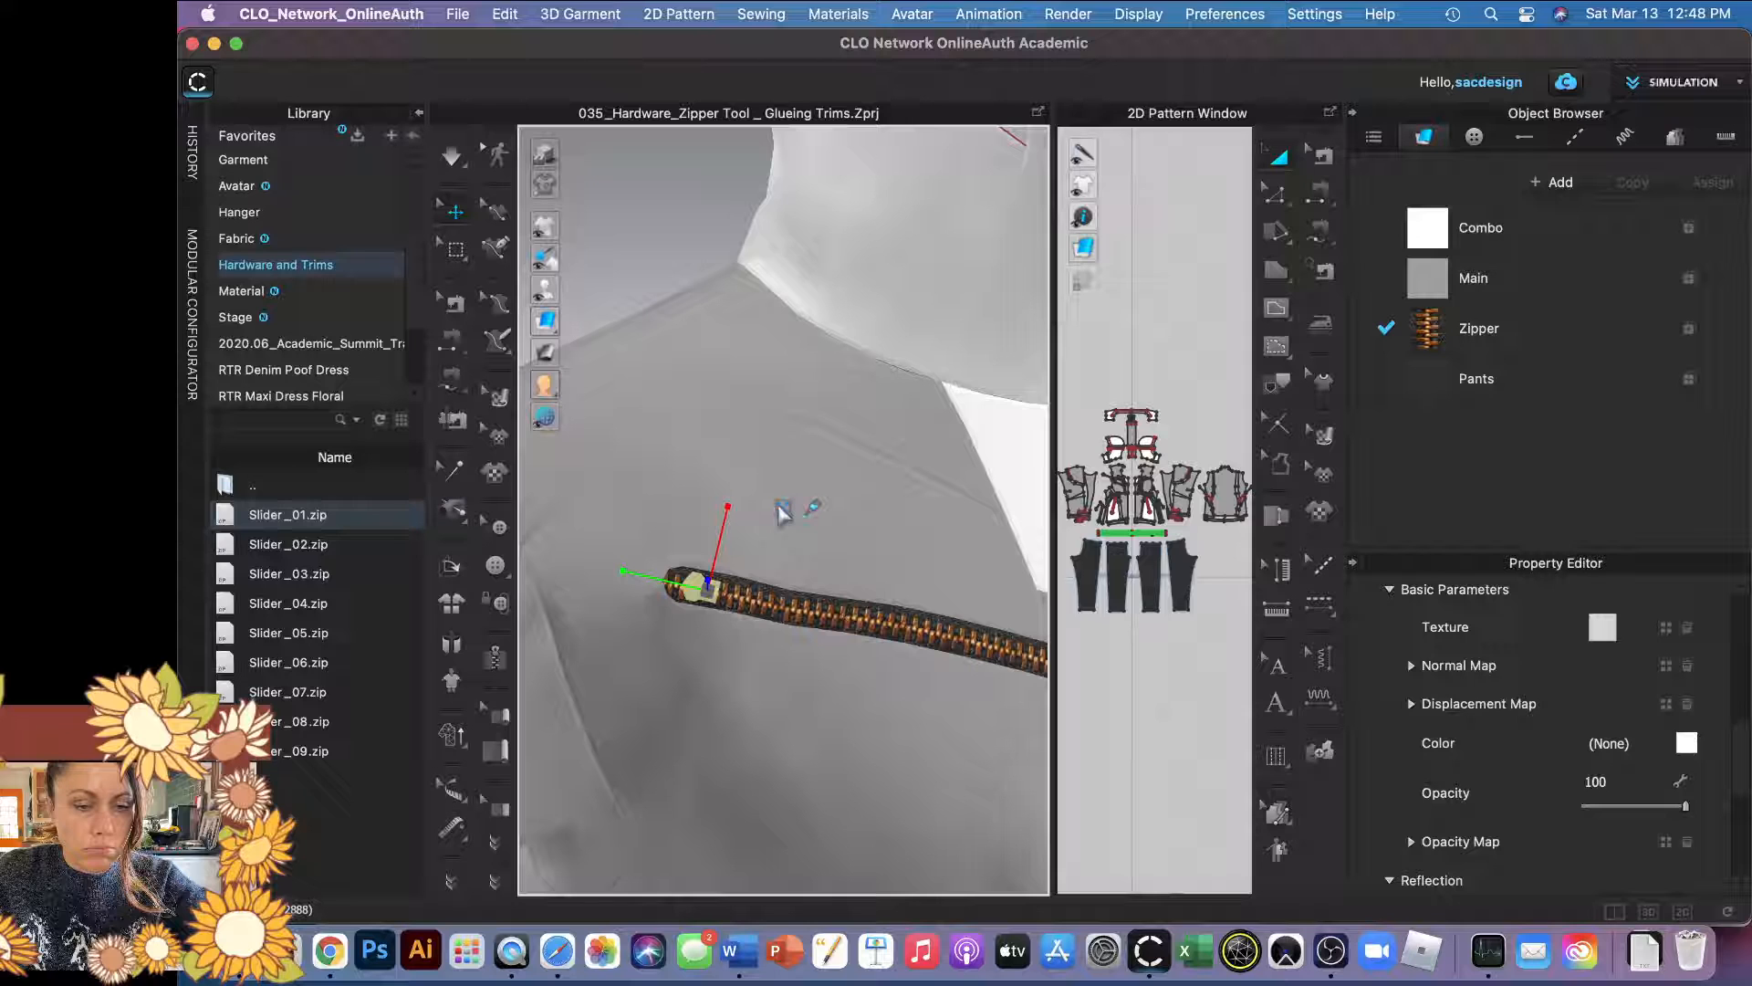
pyautogui.click(699, 580)
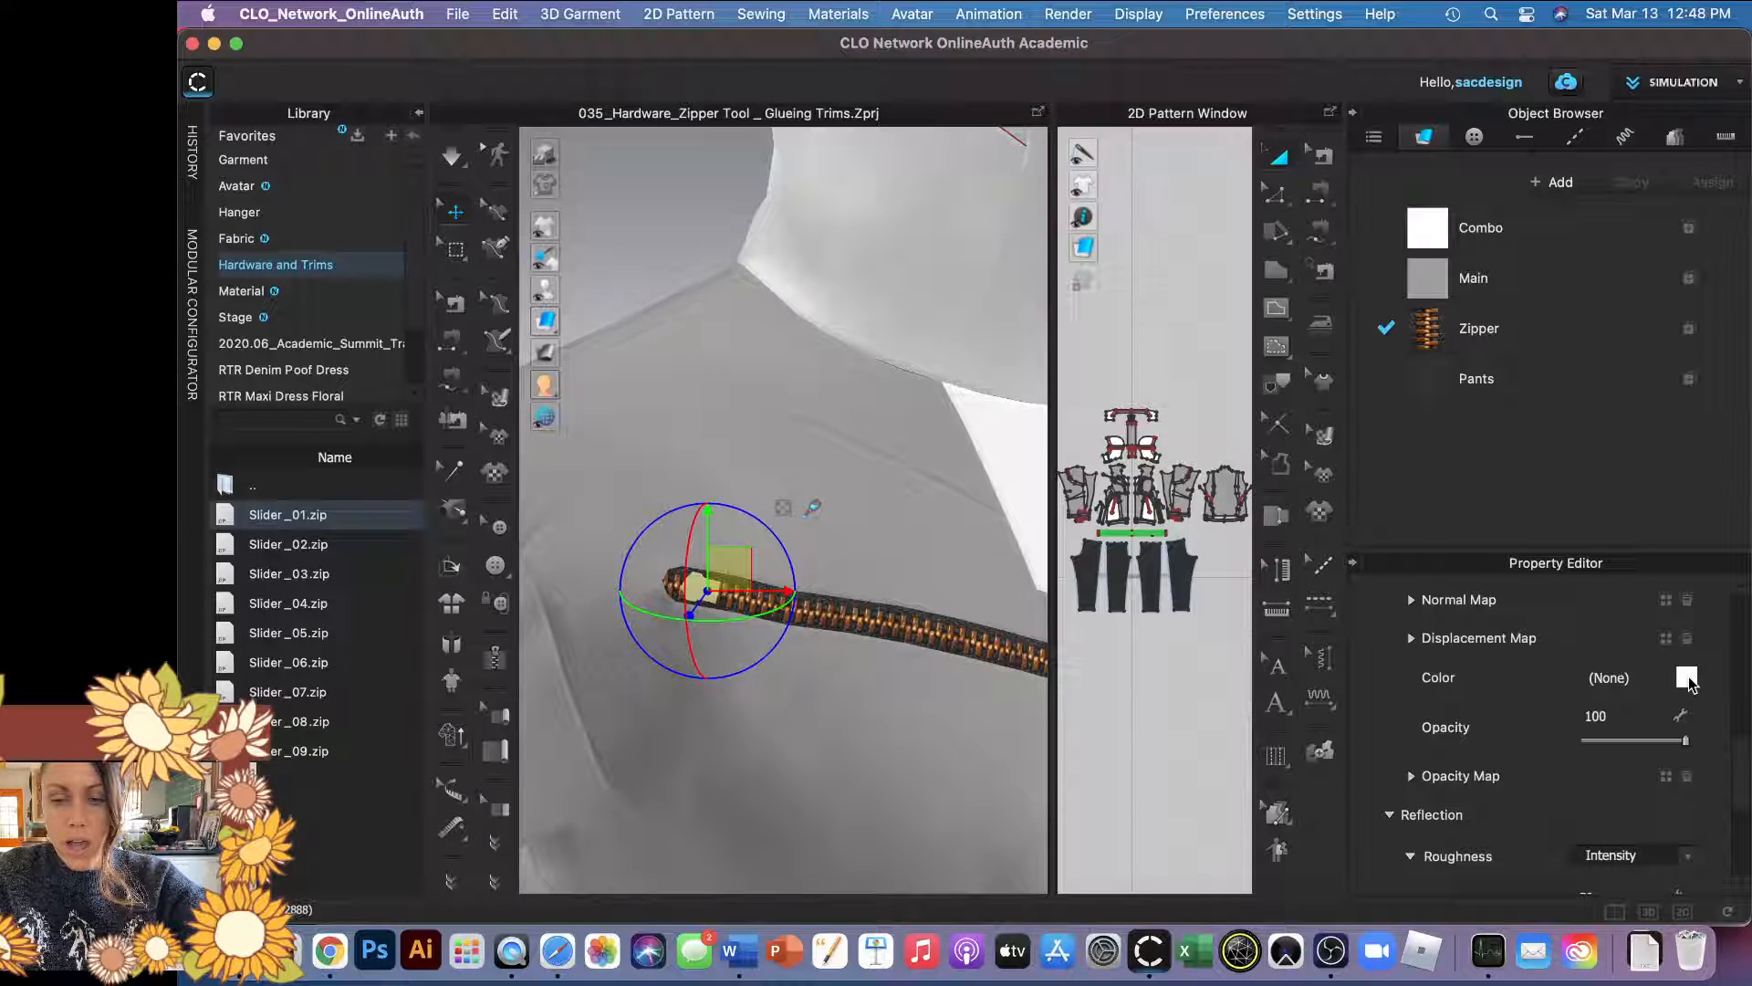
# Colour the slider dark grey #626161 using the eyedropper.
pyautogui.click(1685, 678)
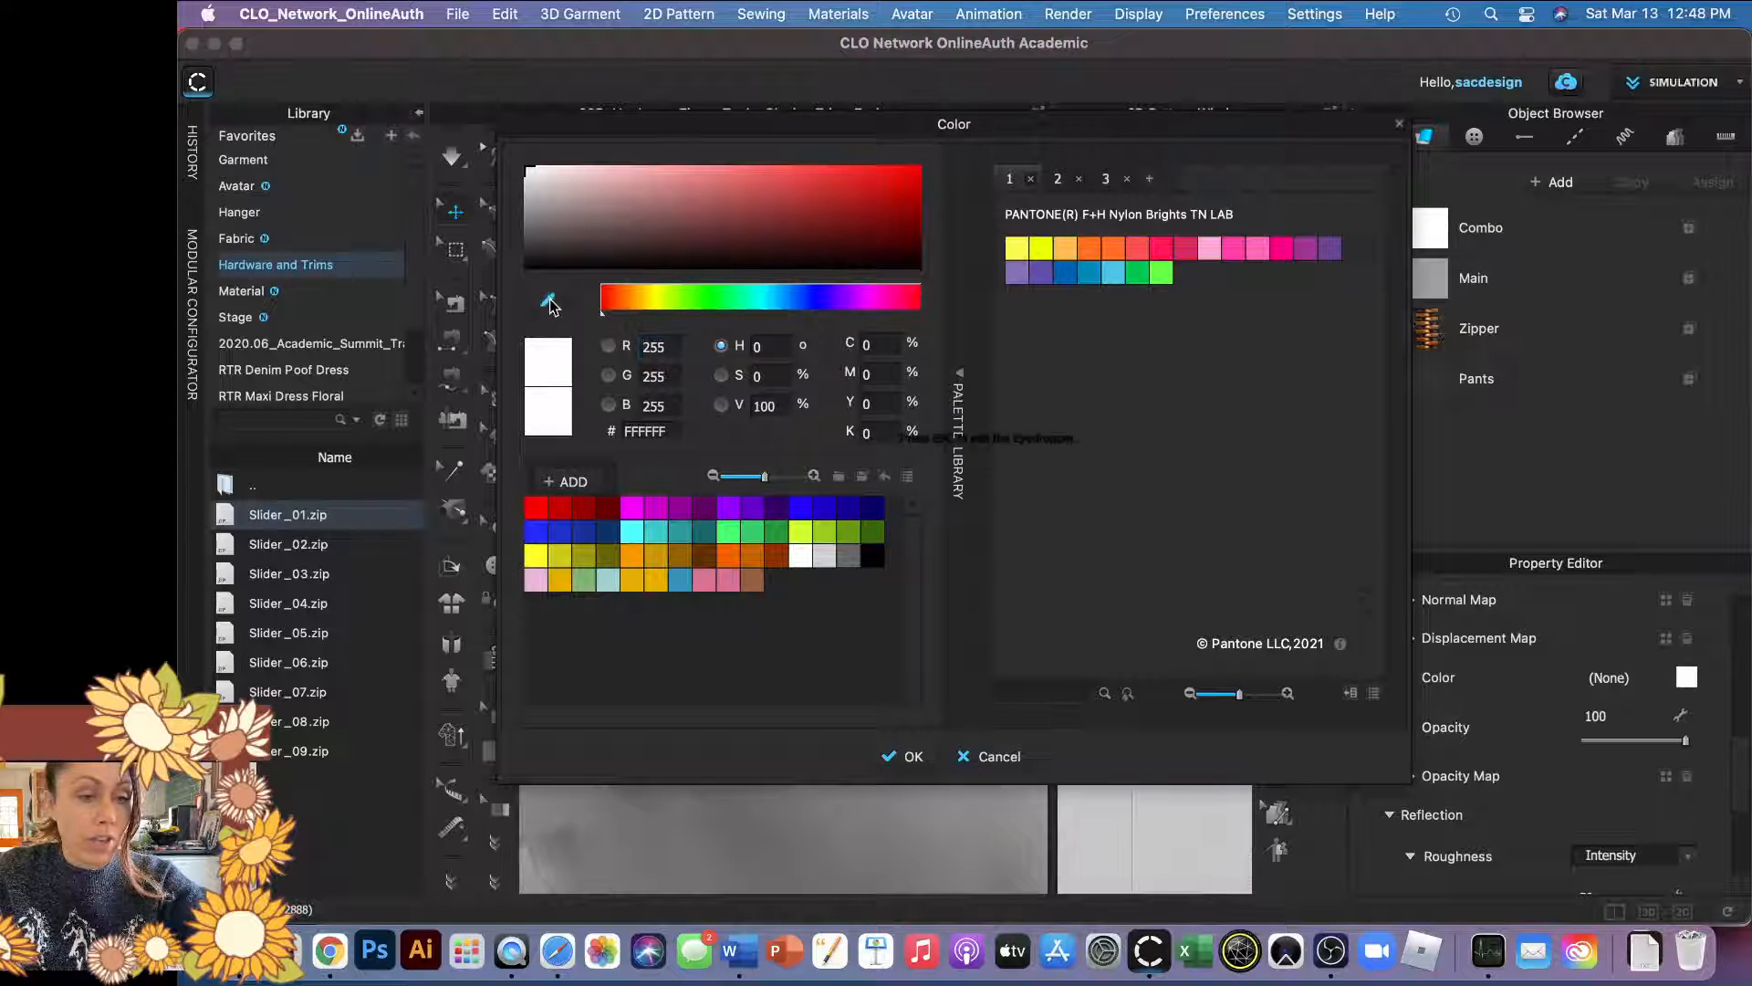
pyautogui.click(550, 301)
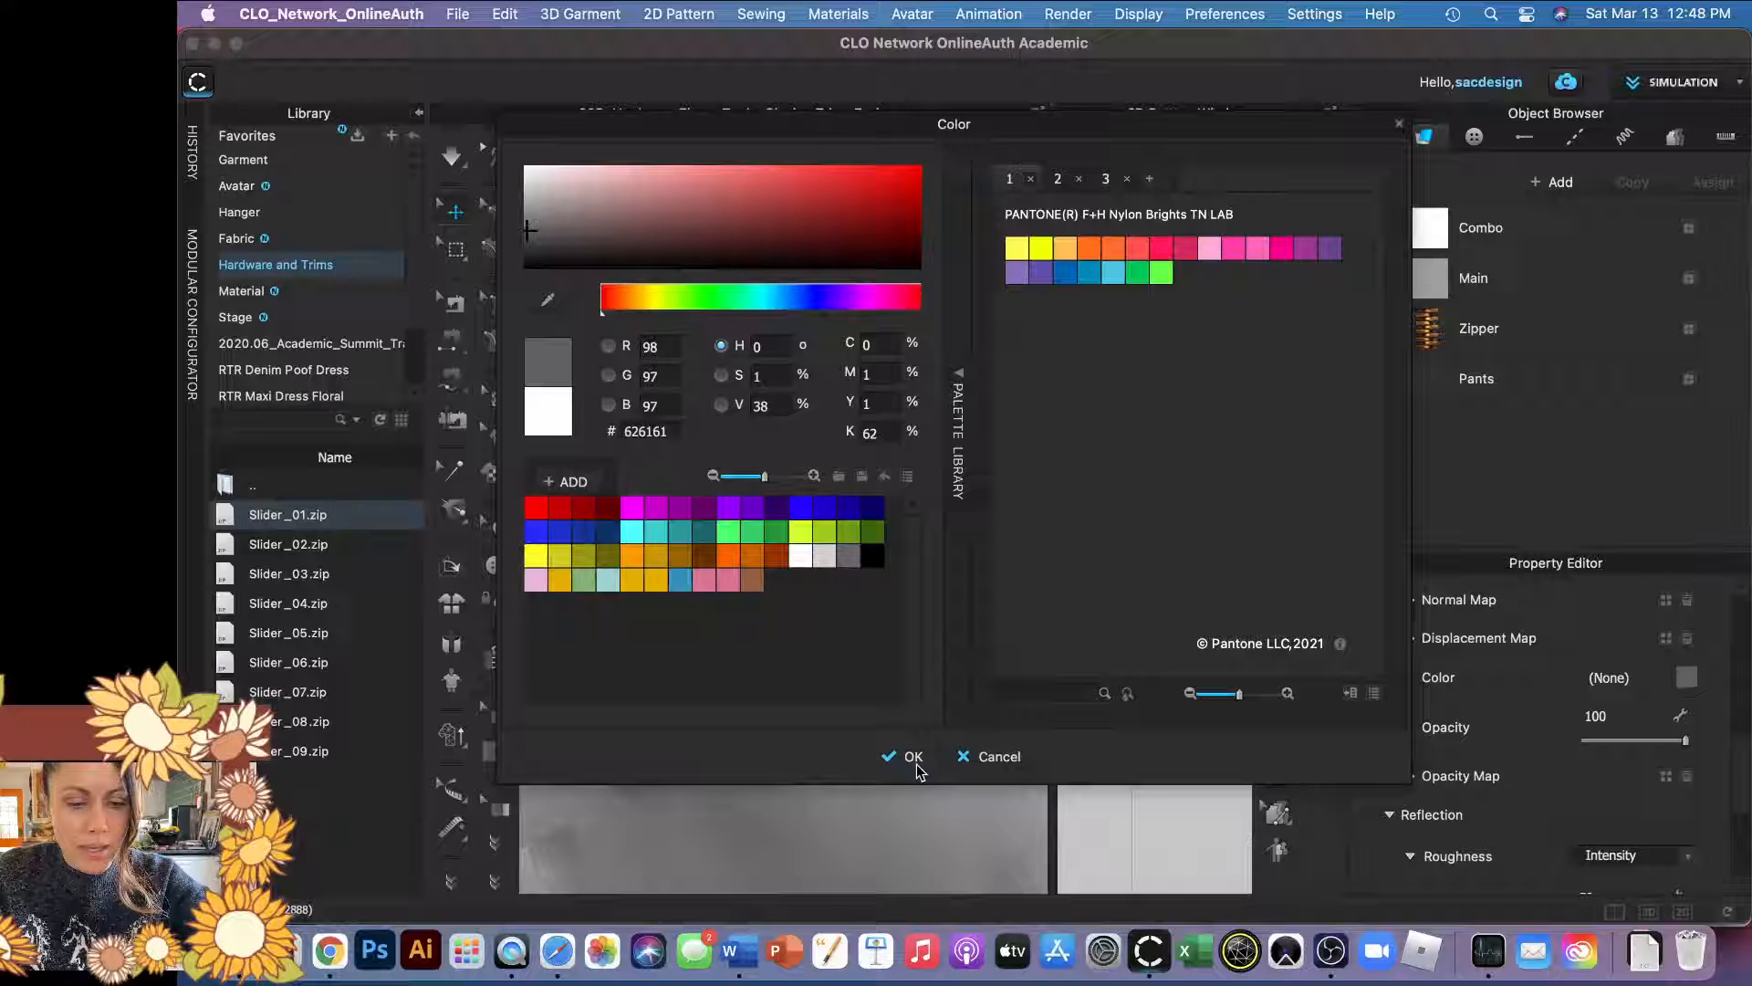
pyautogui.click(913, 756)
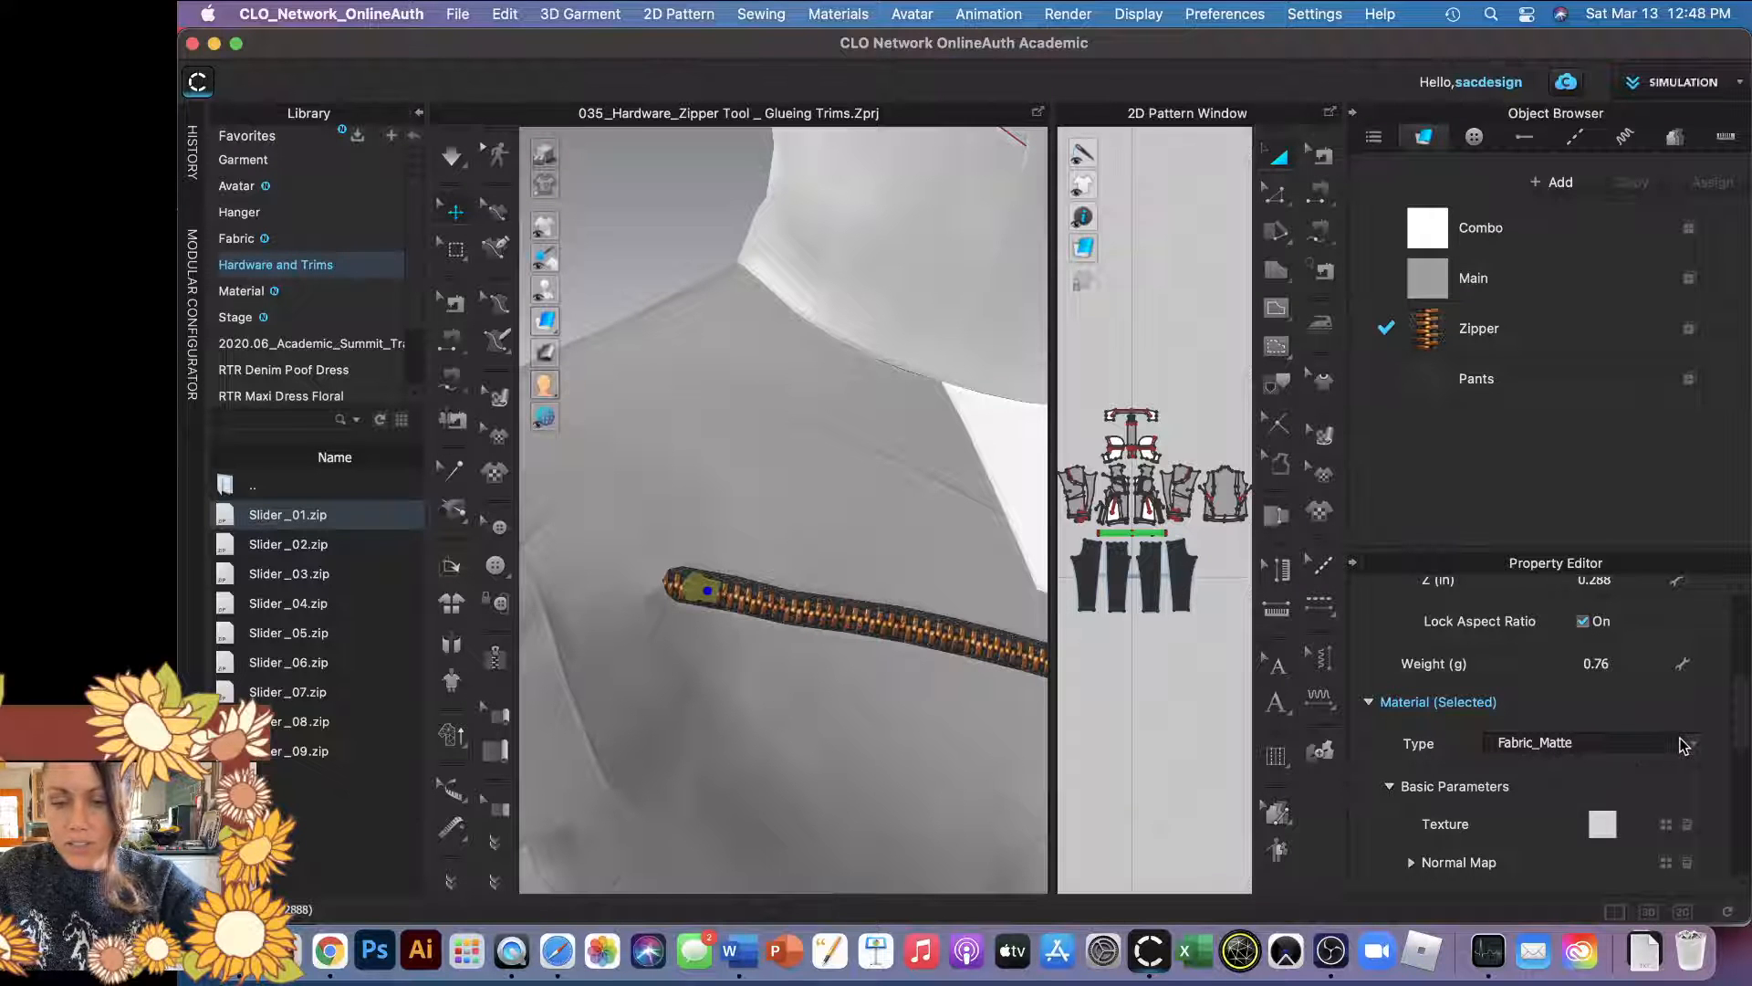
# Switch the slider's material type from matte fabric to Metal (Render Only).
pyautogui.click(1601, 743)
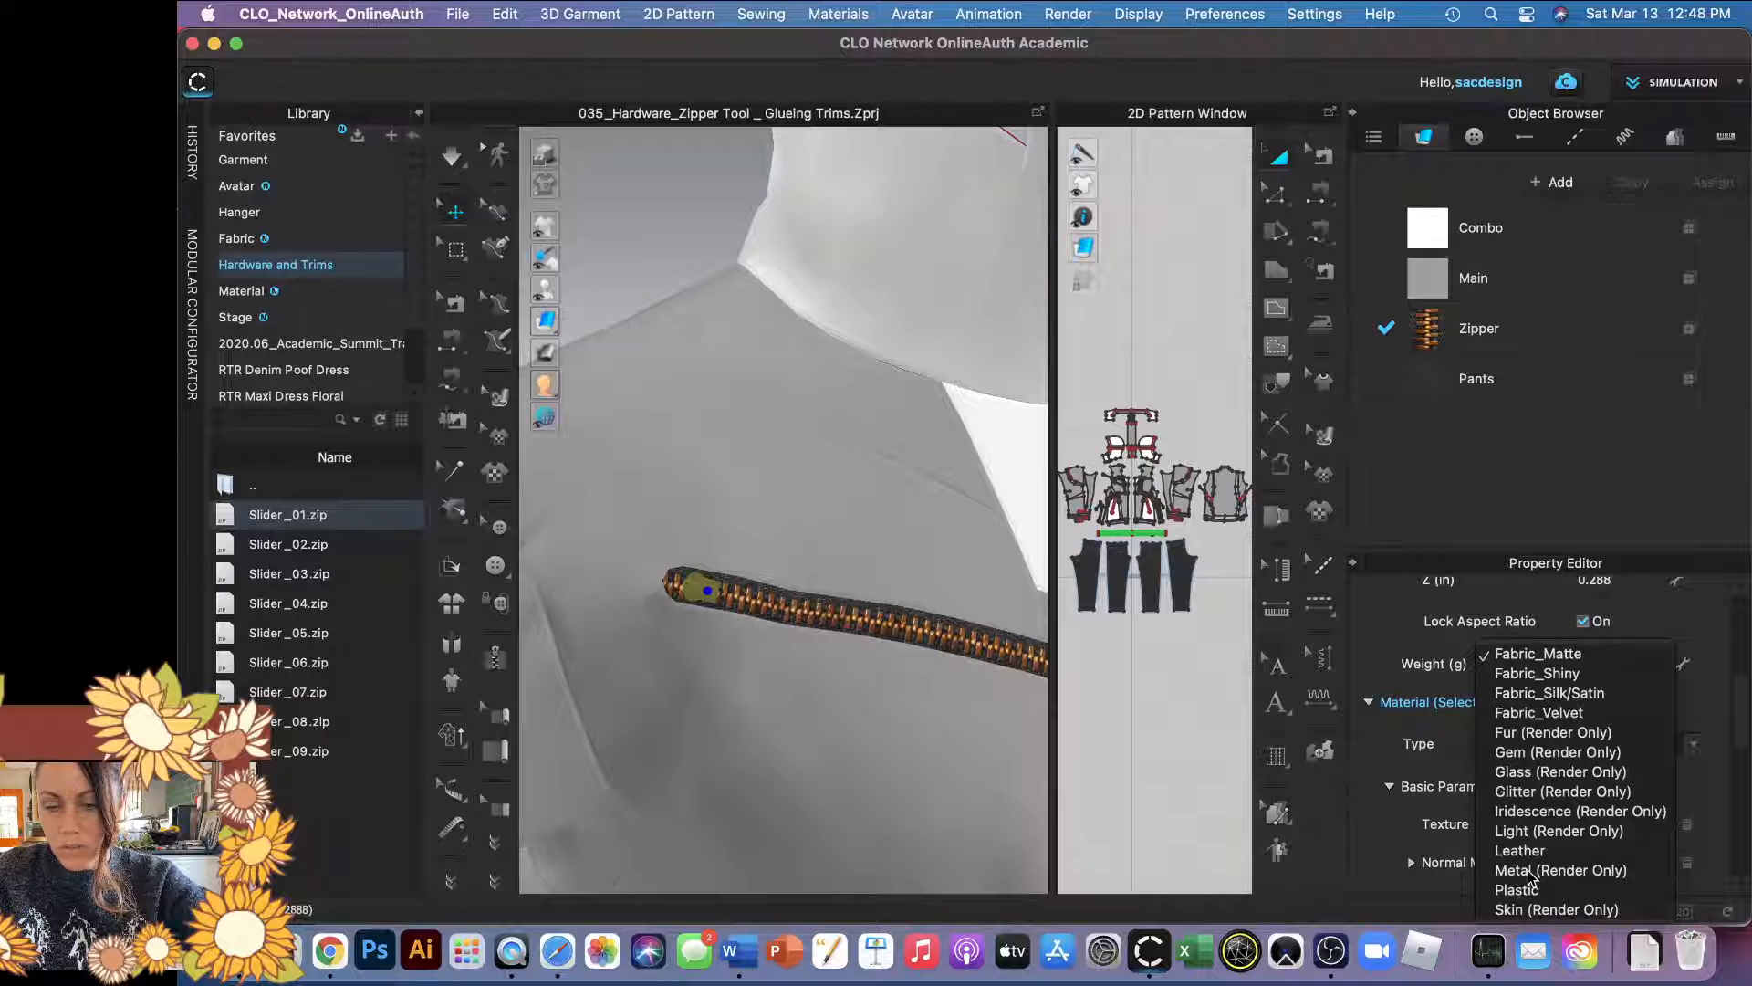
pyautogui.click(1562, 871)
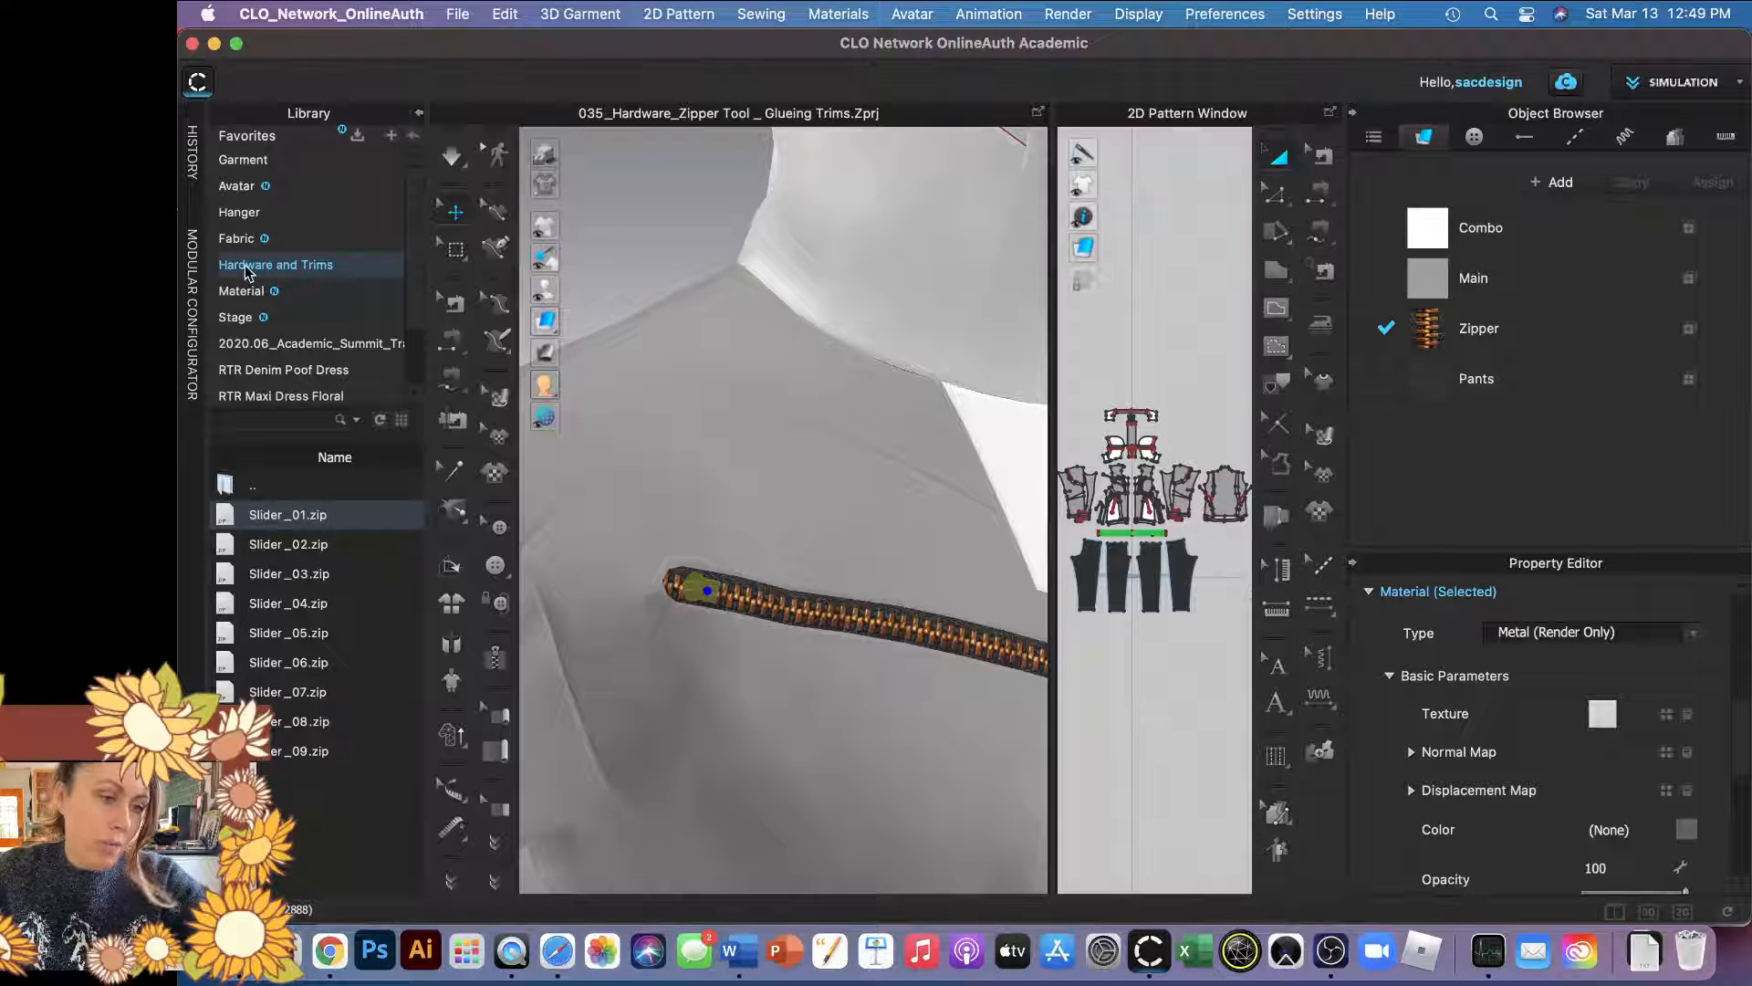
# Browse the Puller folder, preview Puller_06 and Puller_05, then return to the OBJ folder.
pyautogui.click(276, 265)
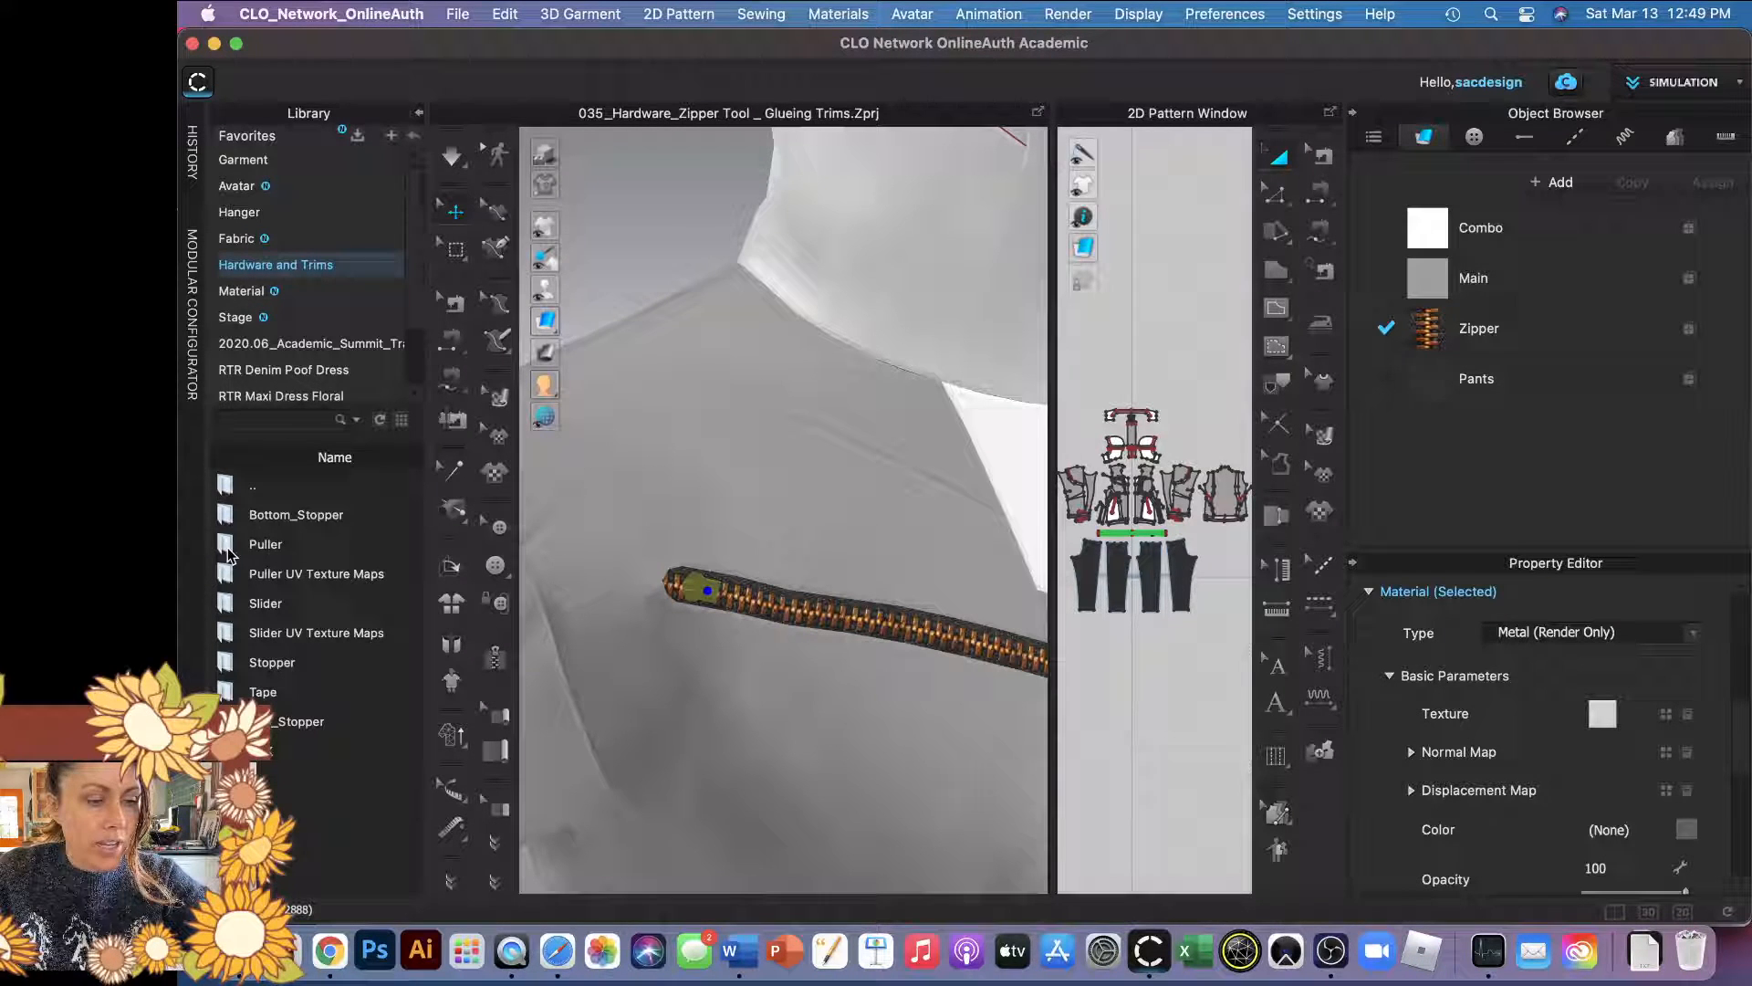
pyautogui.doubleClick(265, 544)
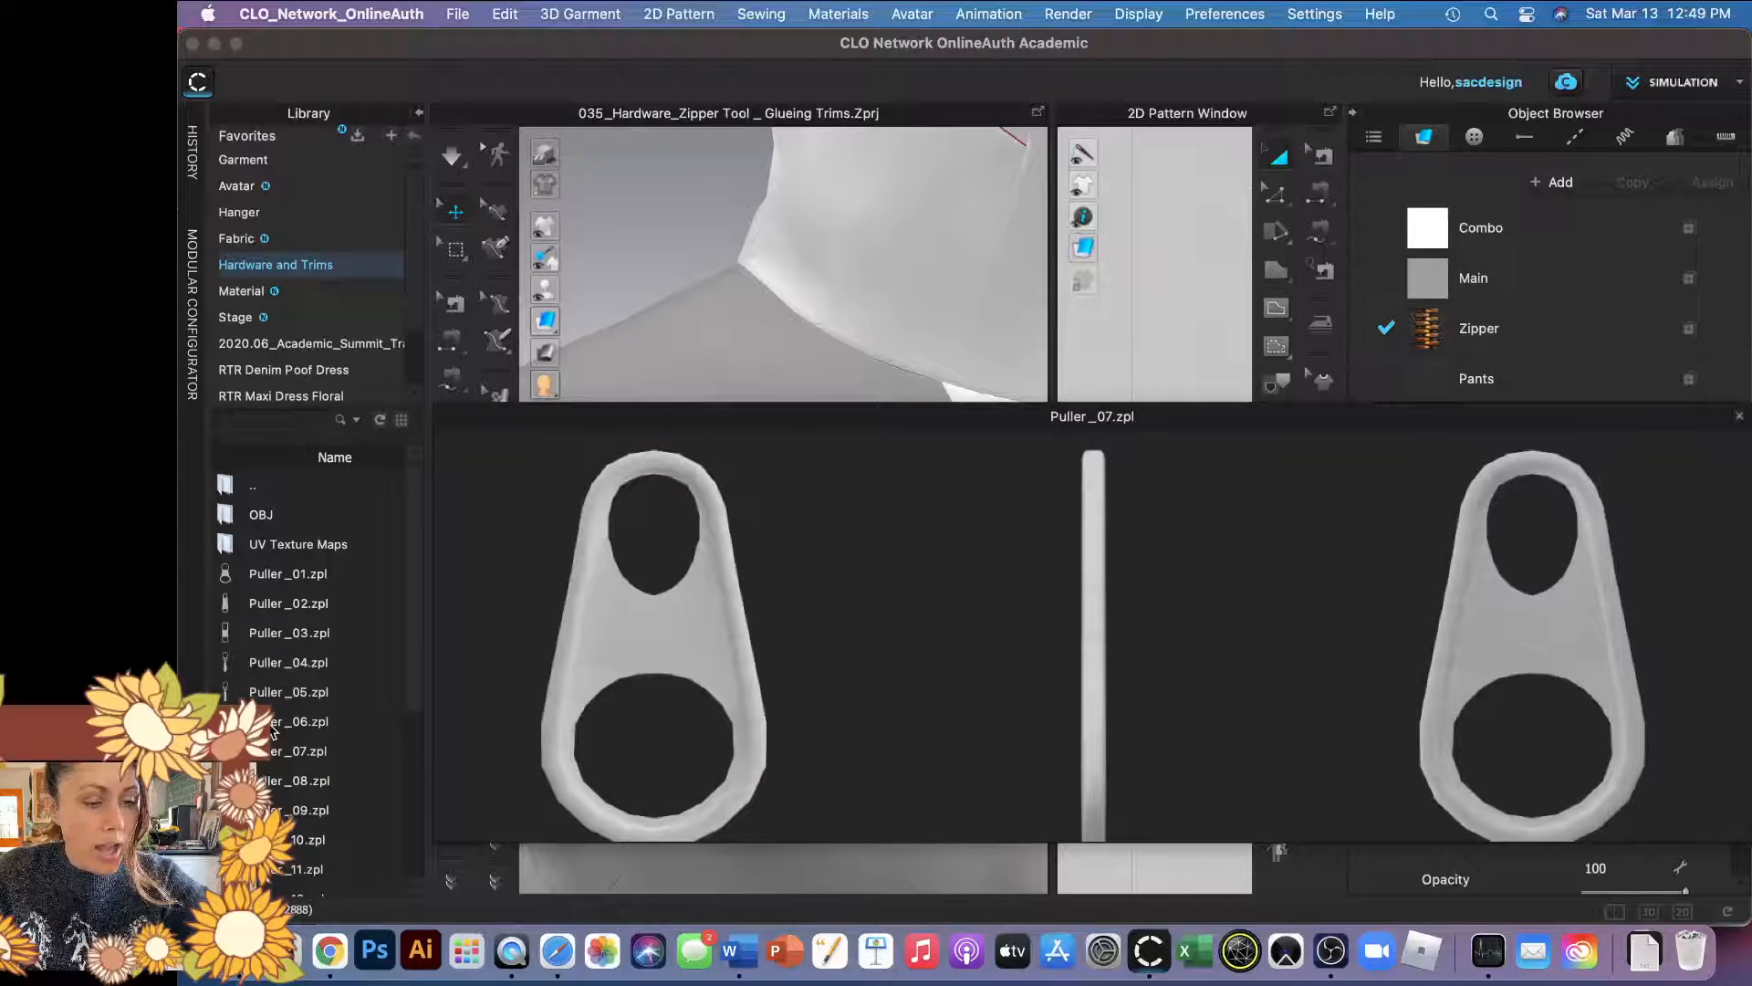
pyautogui.click(297, 721)
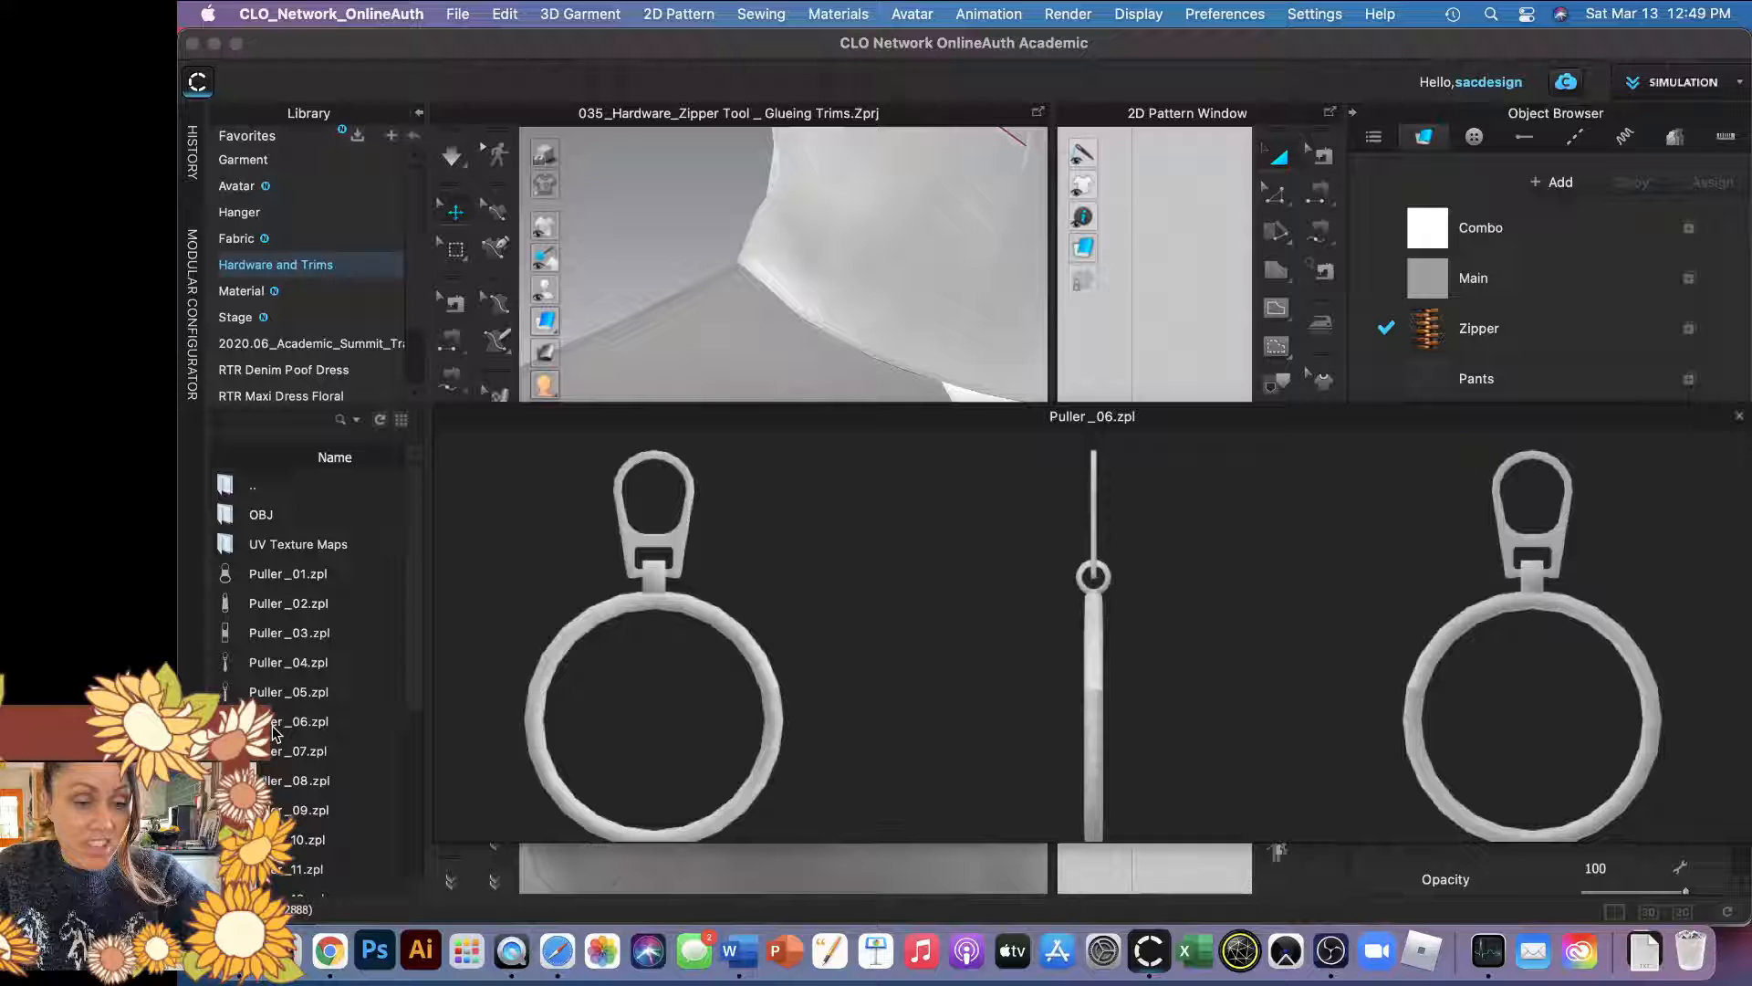
pyautogui.click(287, 692)
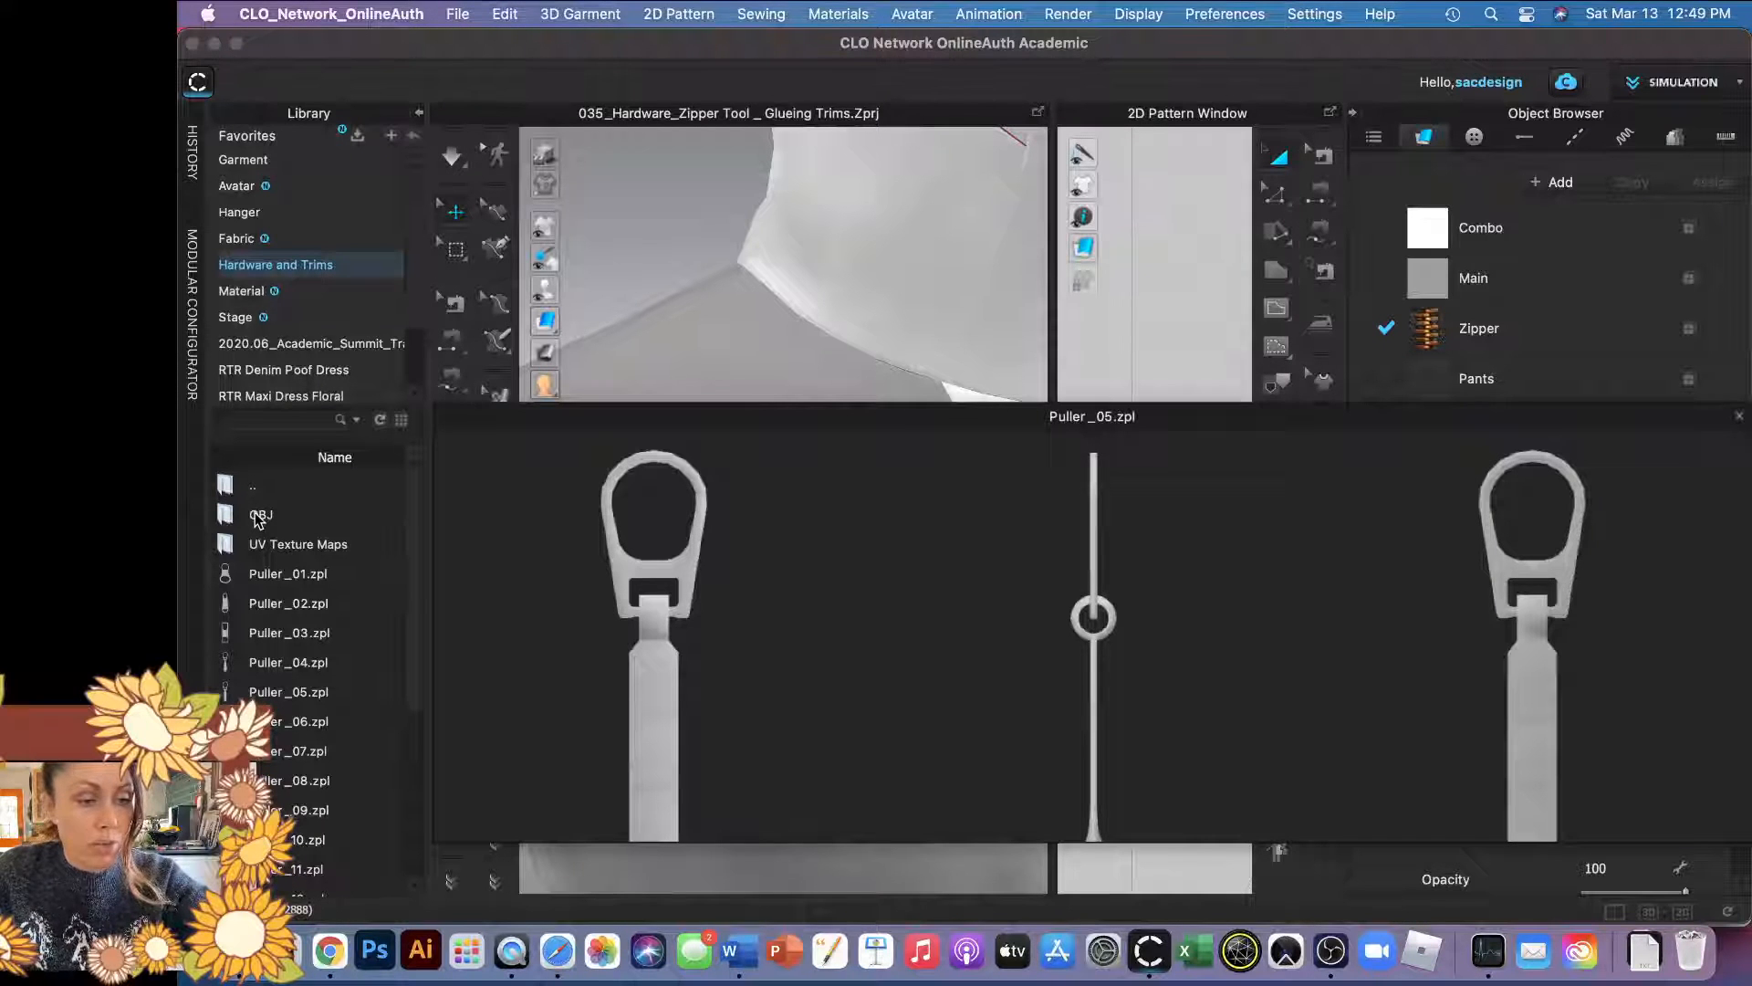
pyautogui.click(261, 515)
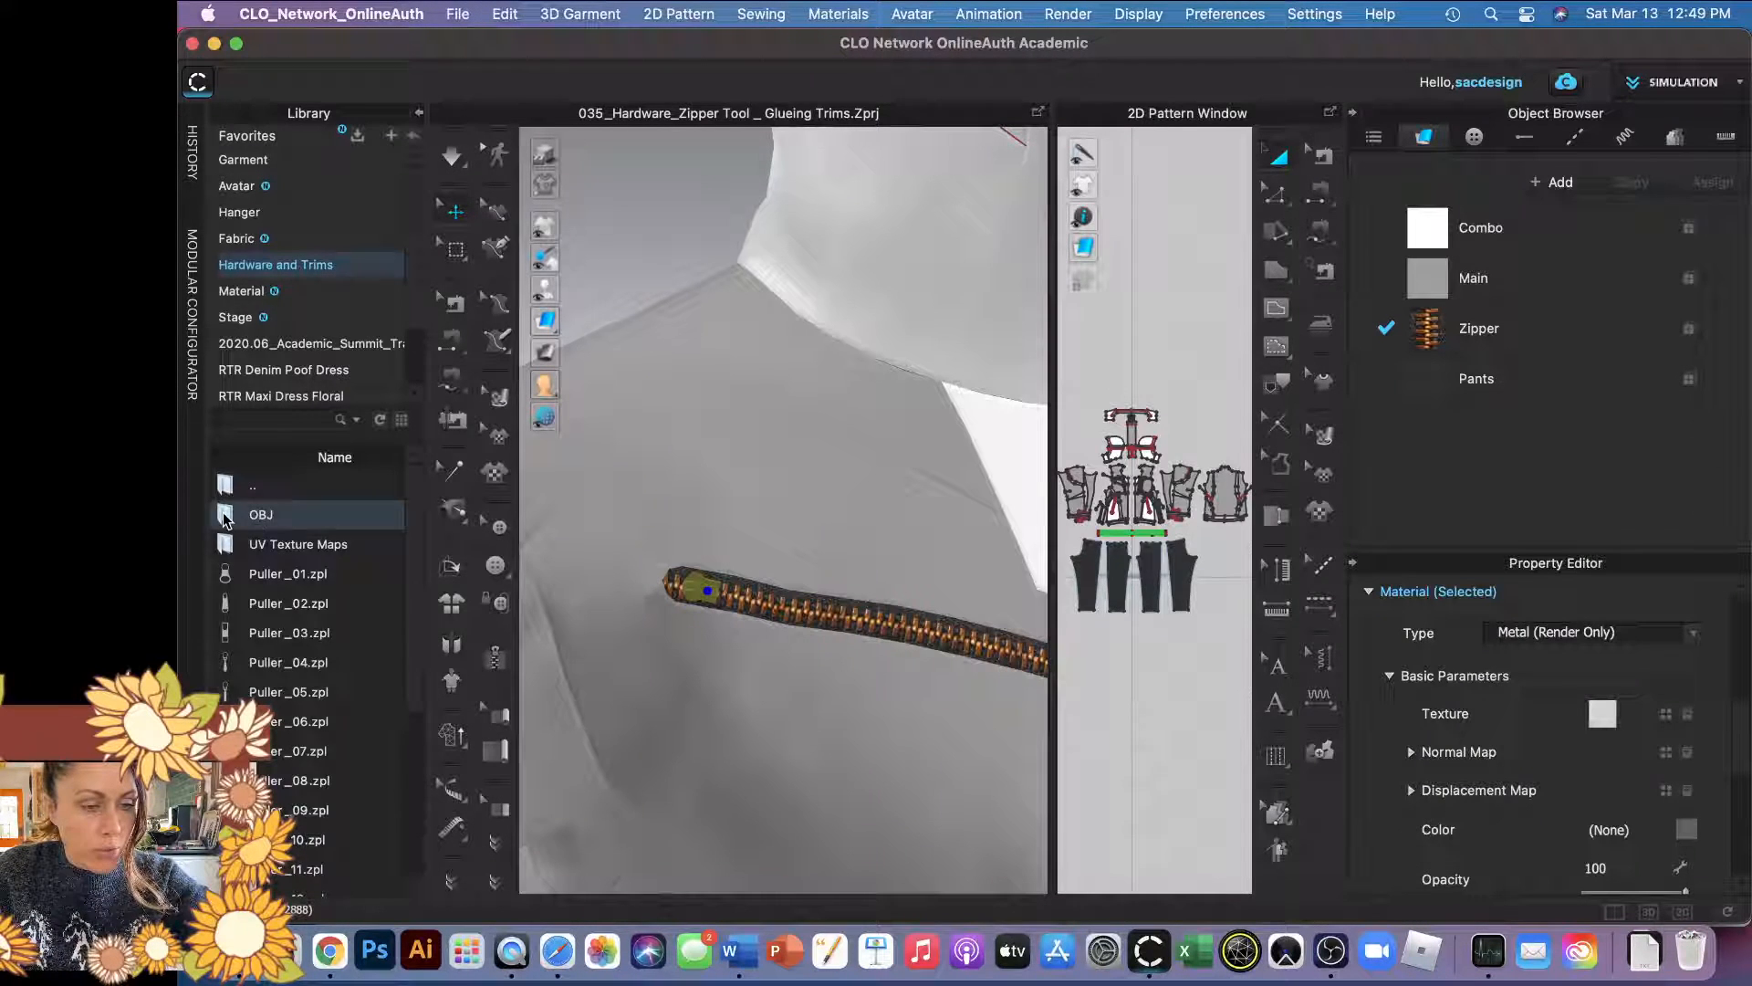
# Import Puller_06.zip from the OBJ folder as a Trim under Basic settings.
pyautogui.doubleClick(261, 514)
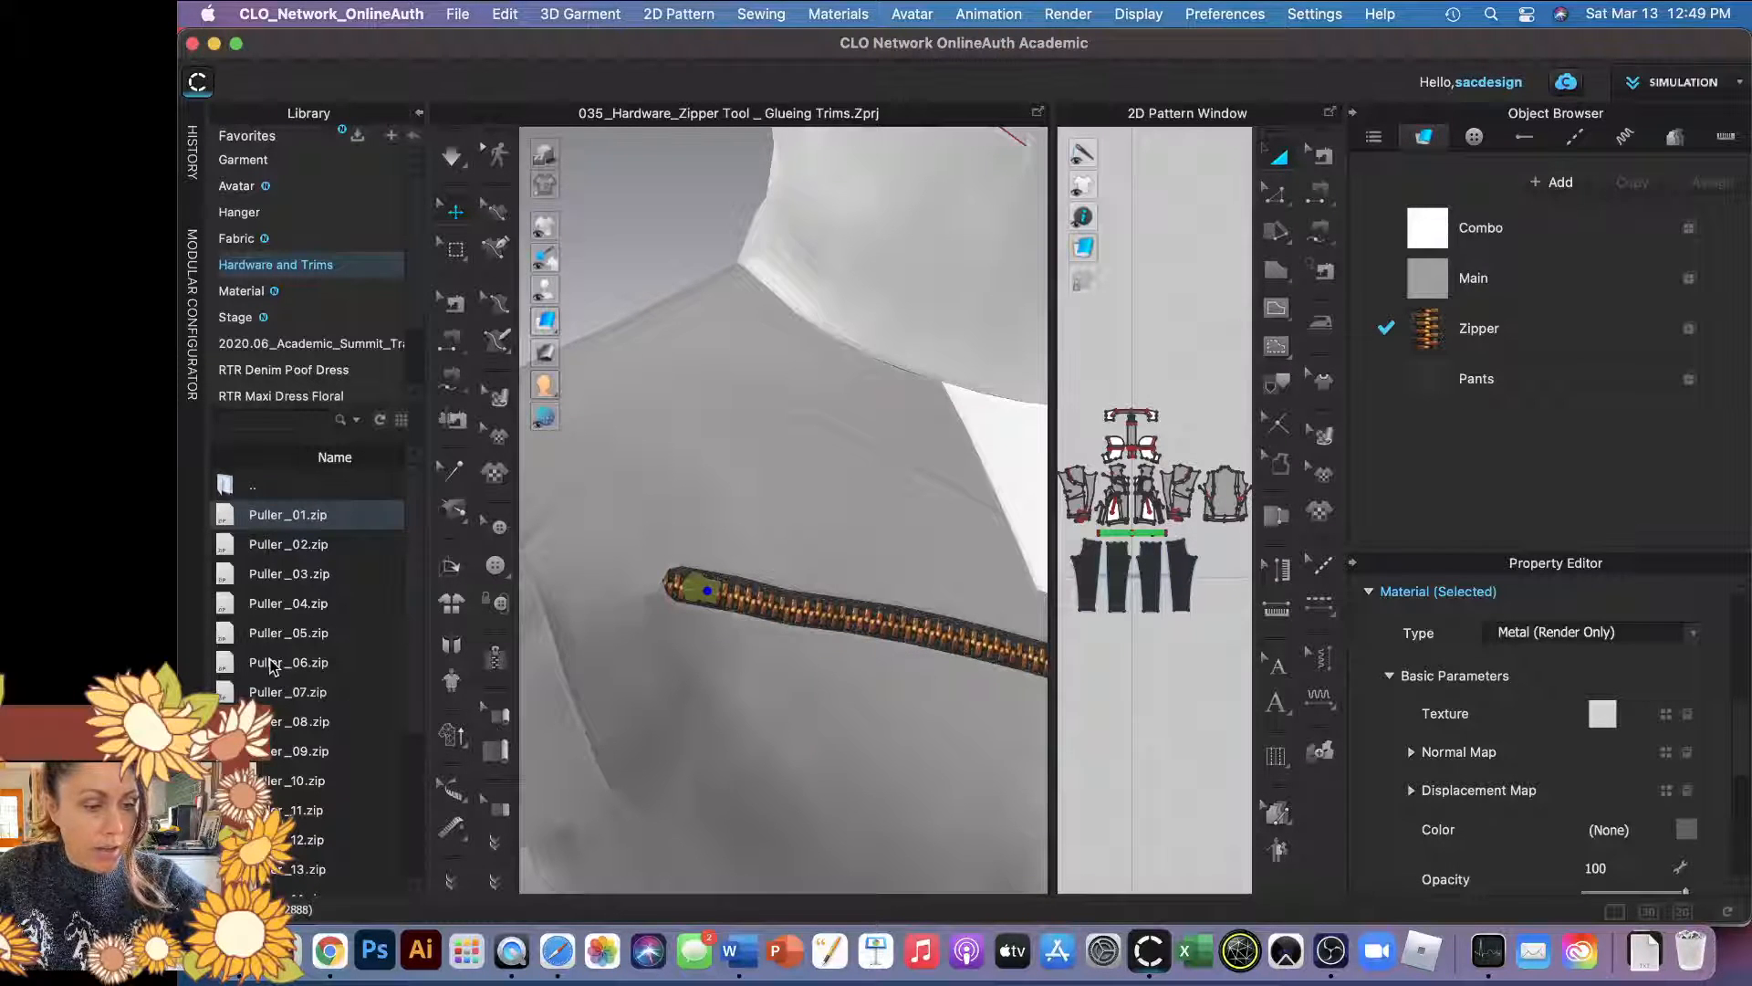
pyautogui.doubleClick(287, 660)
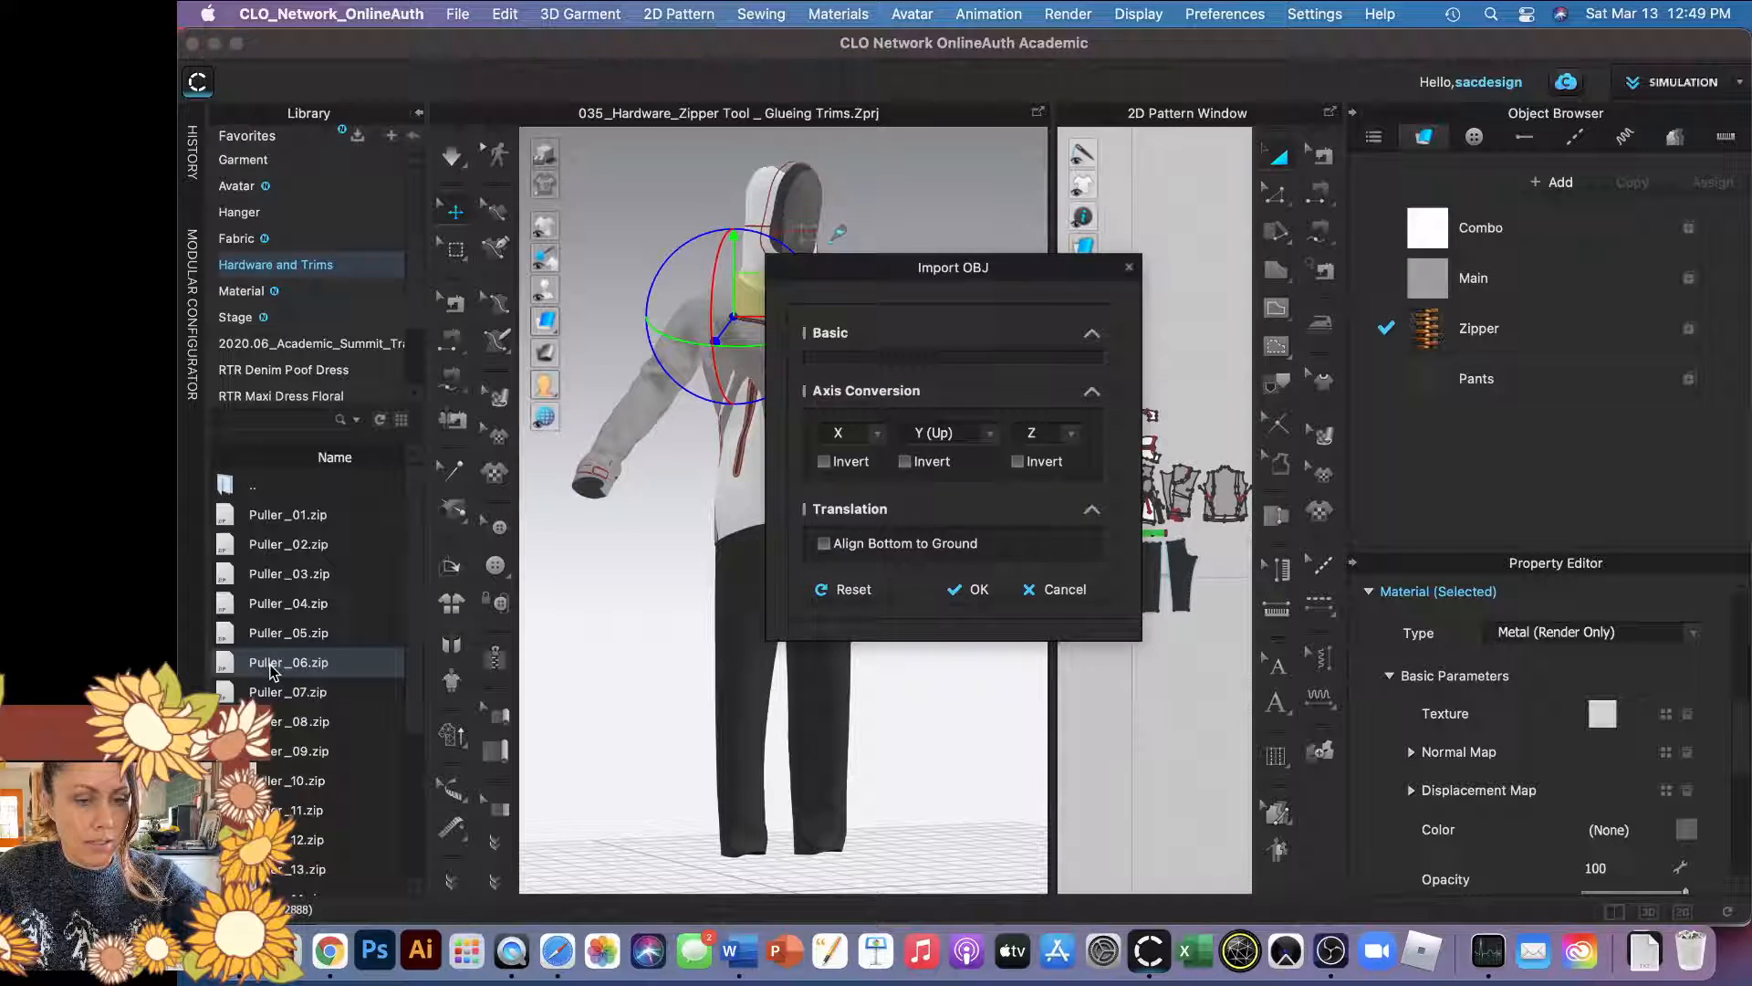
pyautogui.click(828, 332)
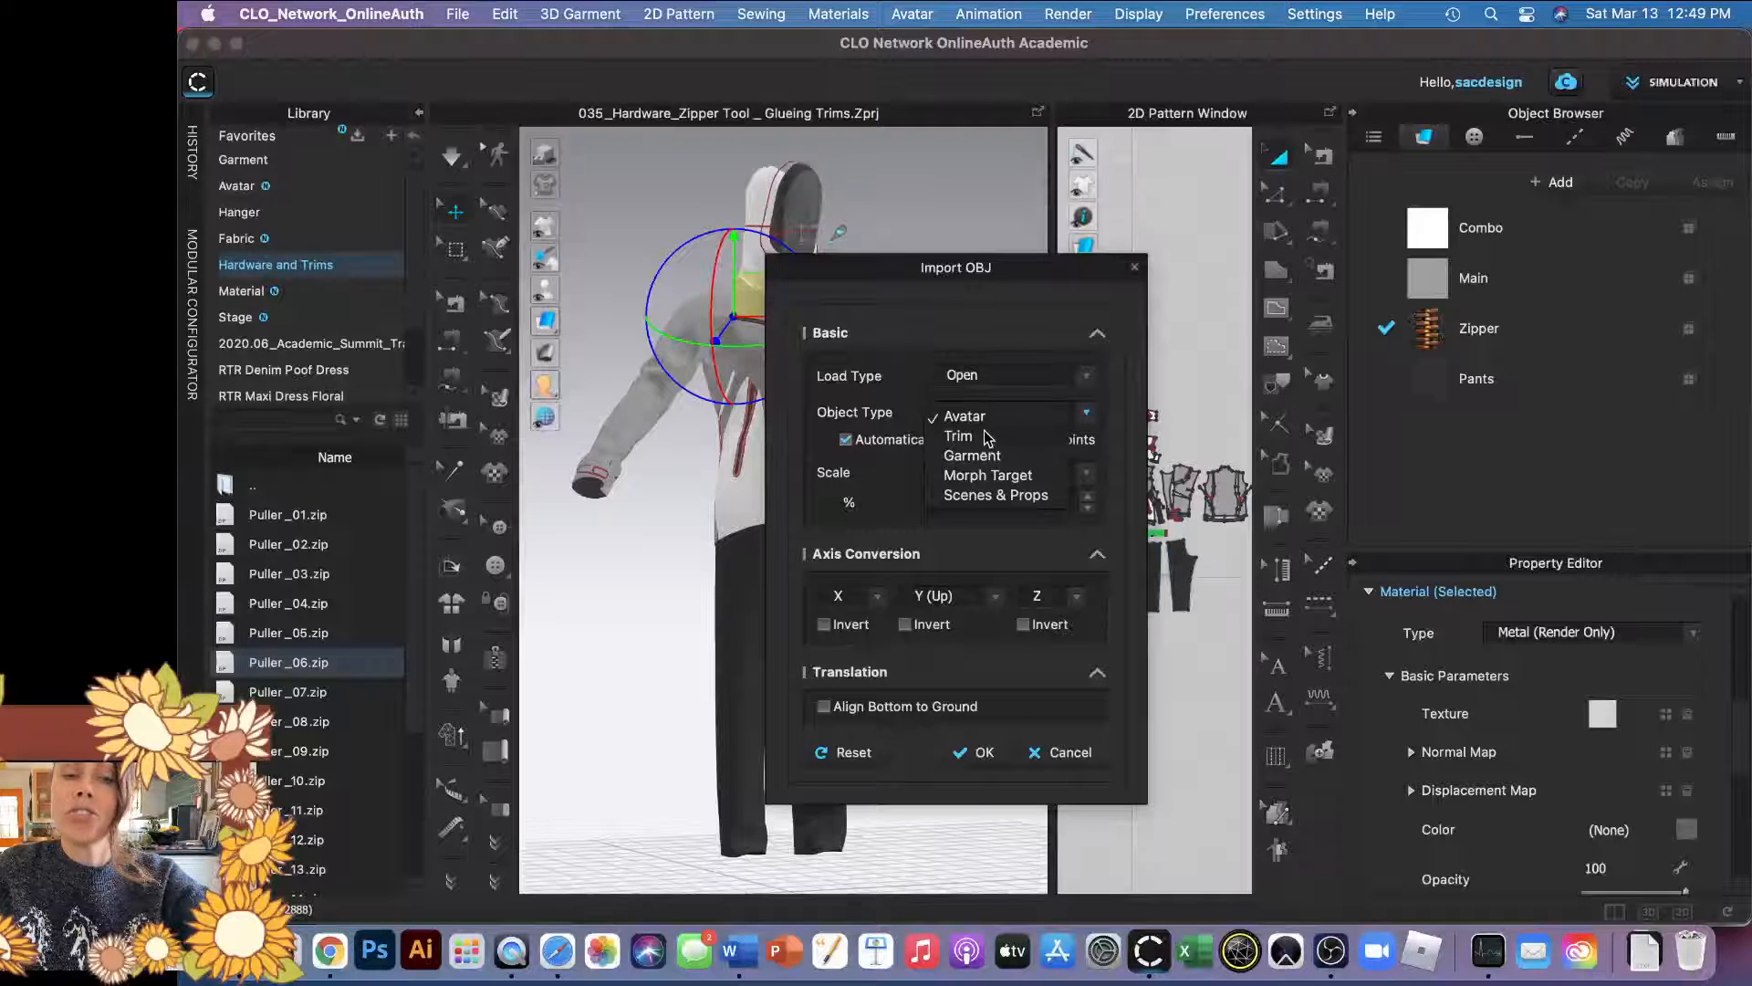
pyautogui.click(989, 436)
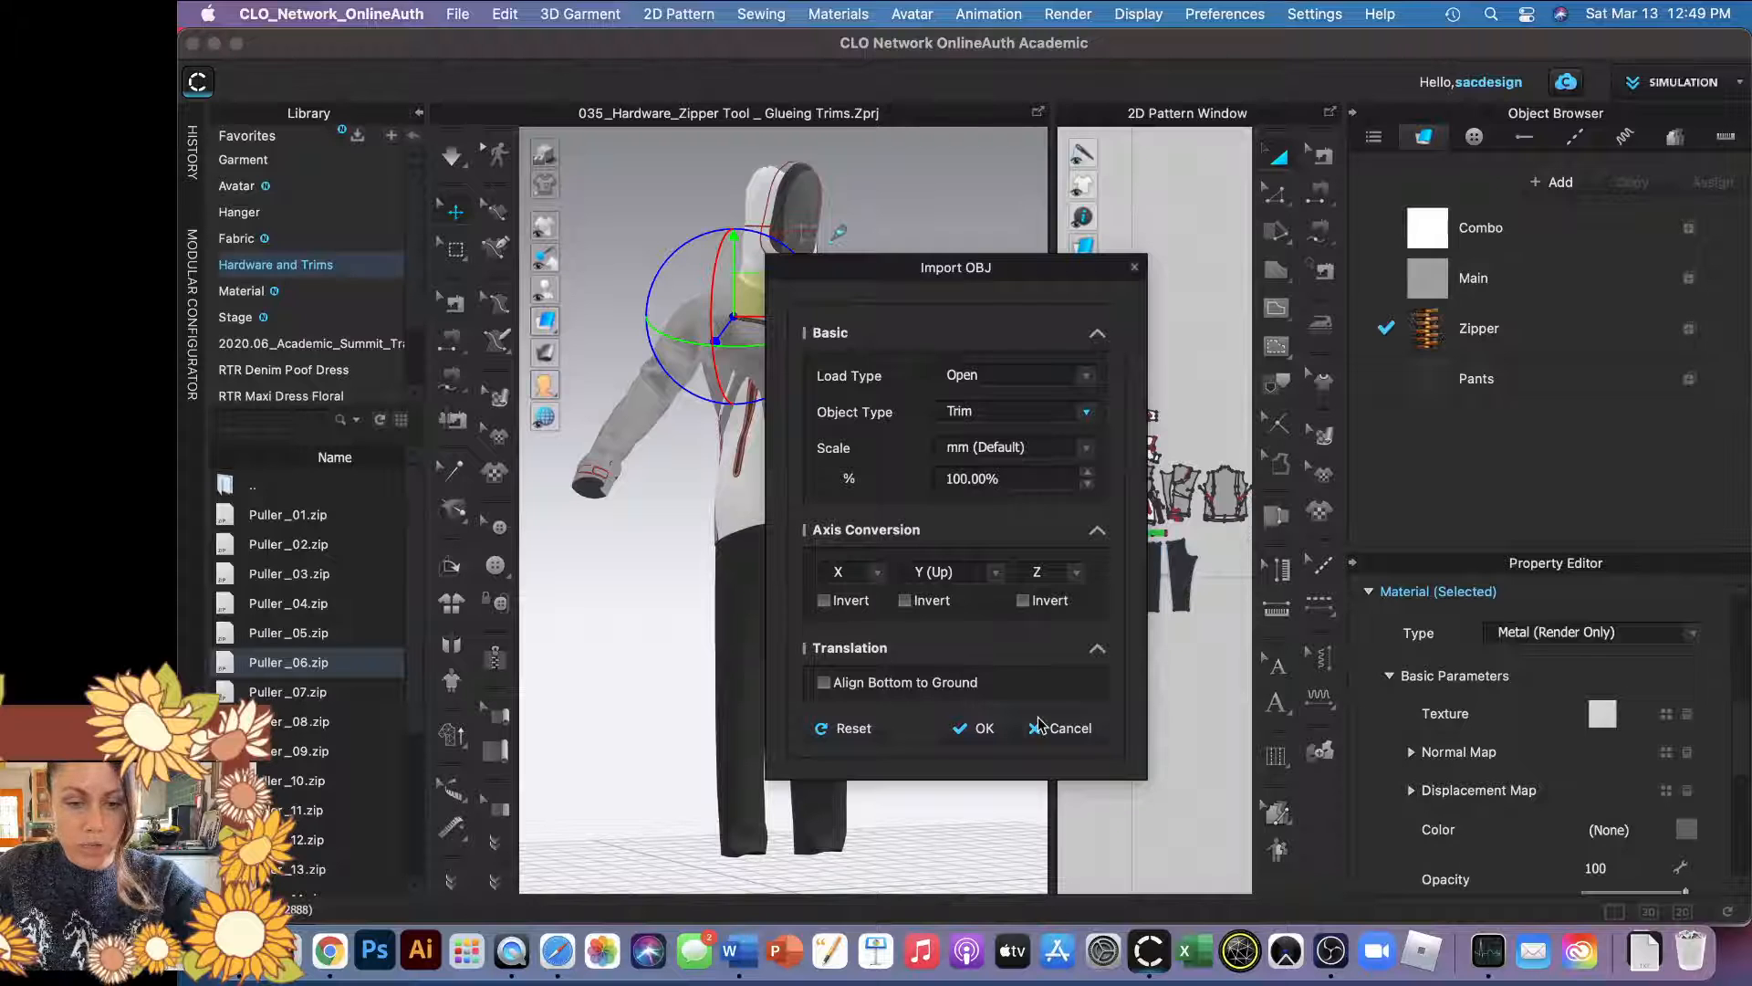
pyautogui.click(981, 729)
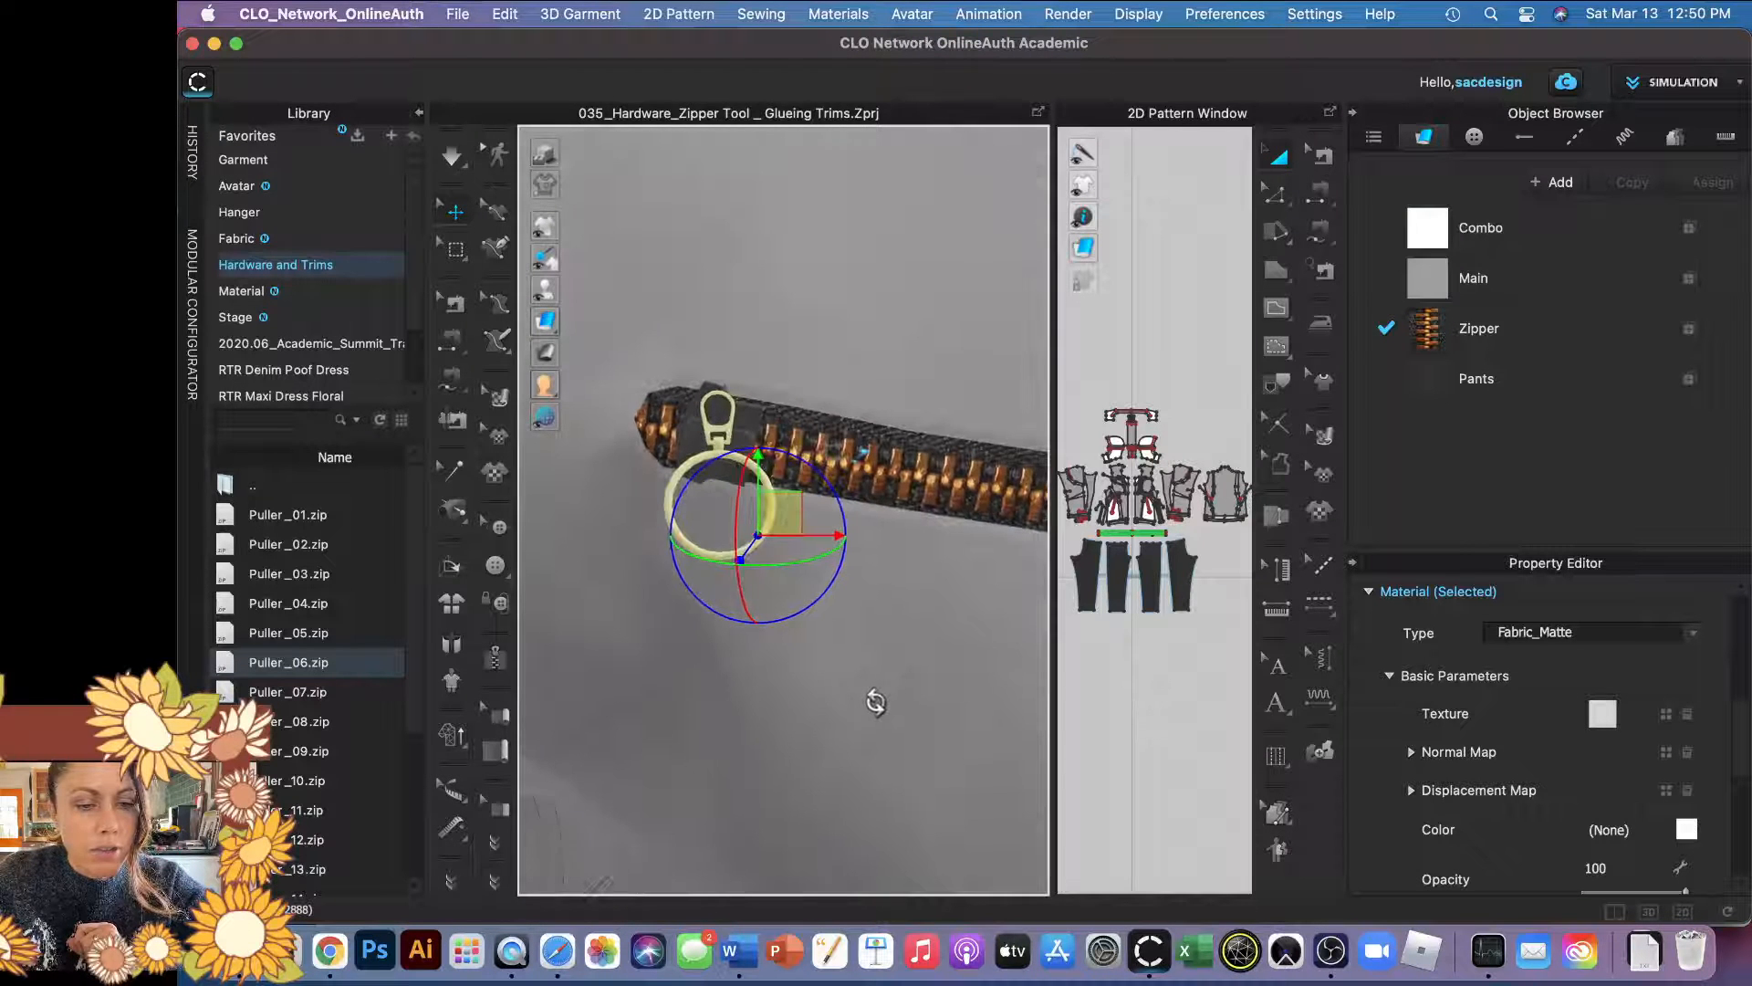
# Drag the ring puller down below the slider and adjust its depth against the zipper.
pyautogui.moveTo(797, 526); pyautogui.dragTo(779, 514)
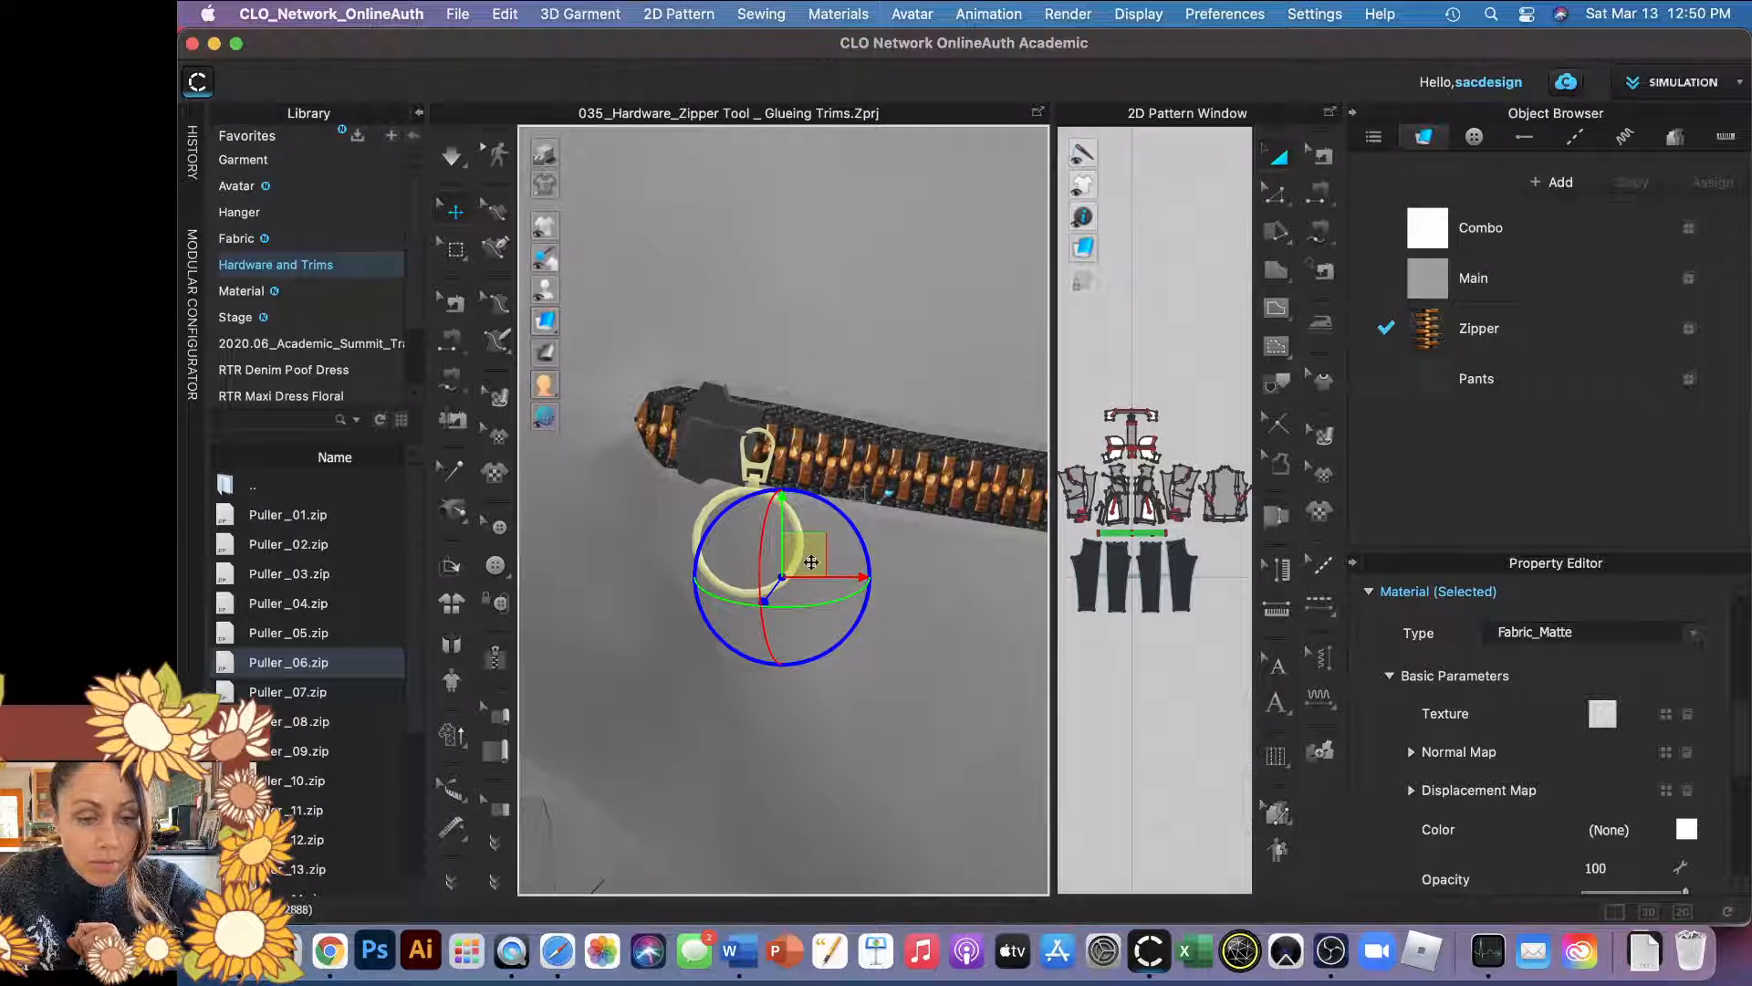
pyautogui.moveTo(811, 560); pyautogui.dragTo(787, 550)
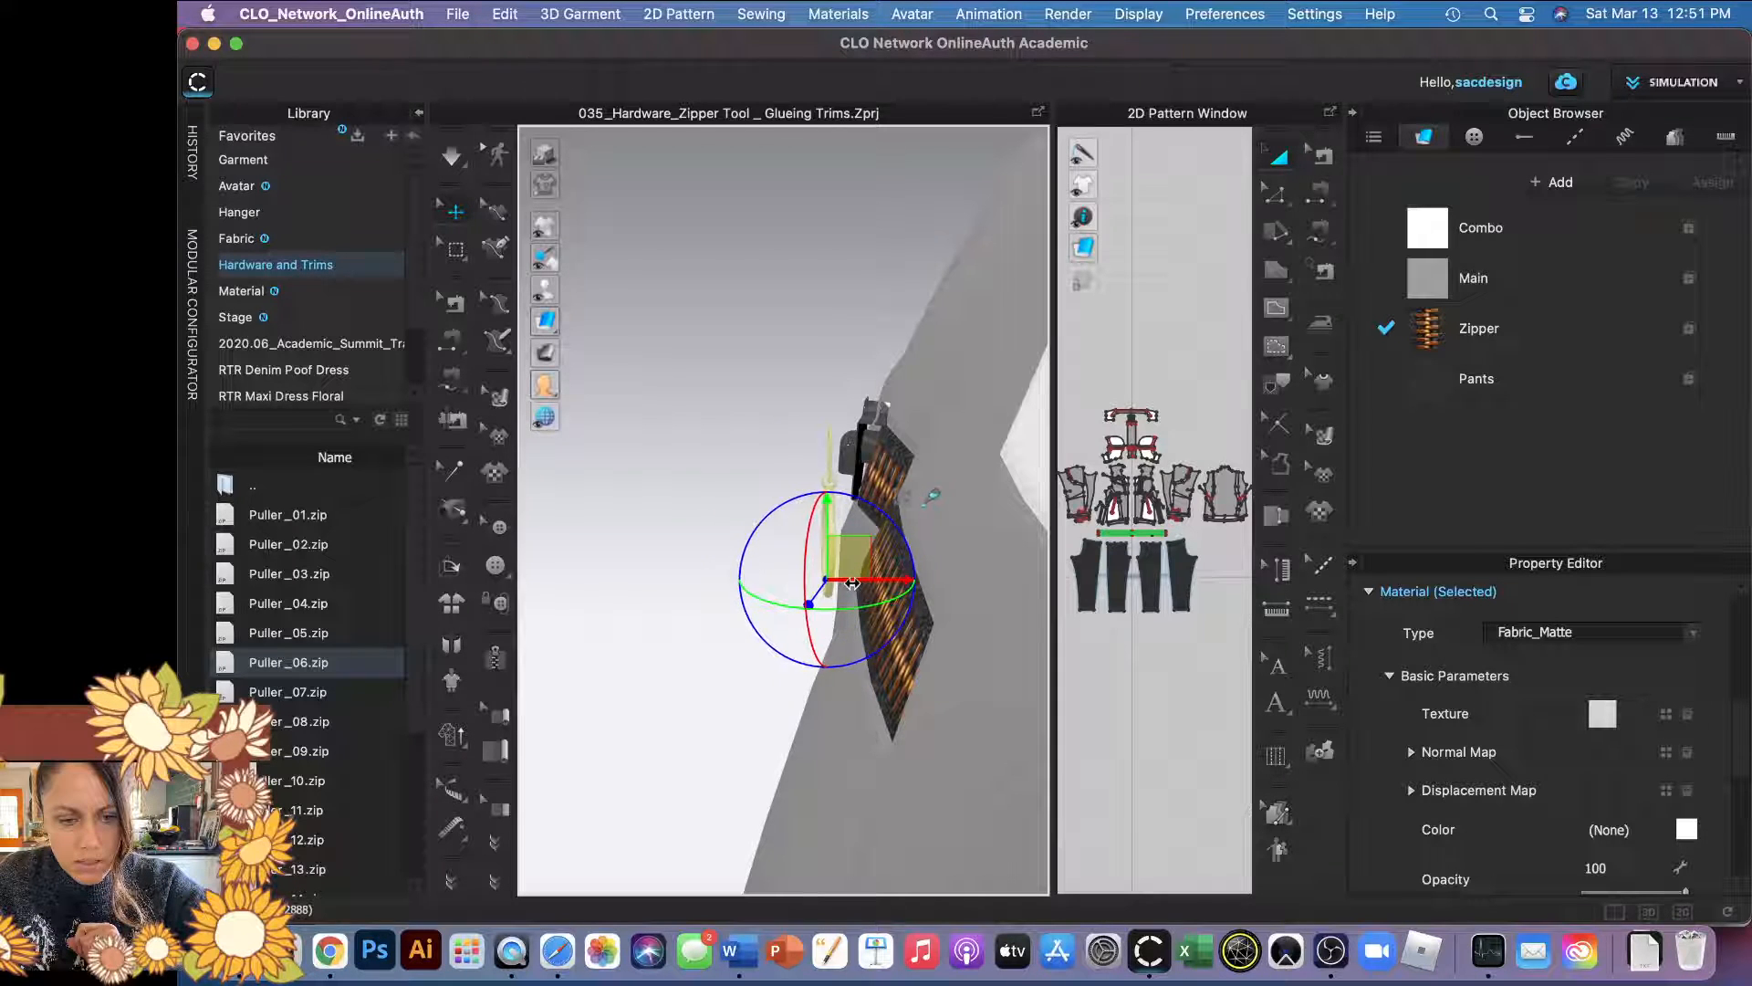
pyautogui.moveTo(849, 580); pyautogui.dragTo(865, 537)
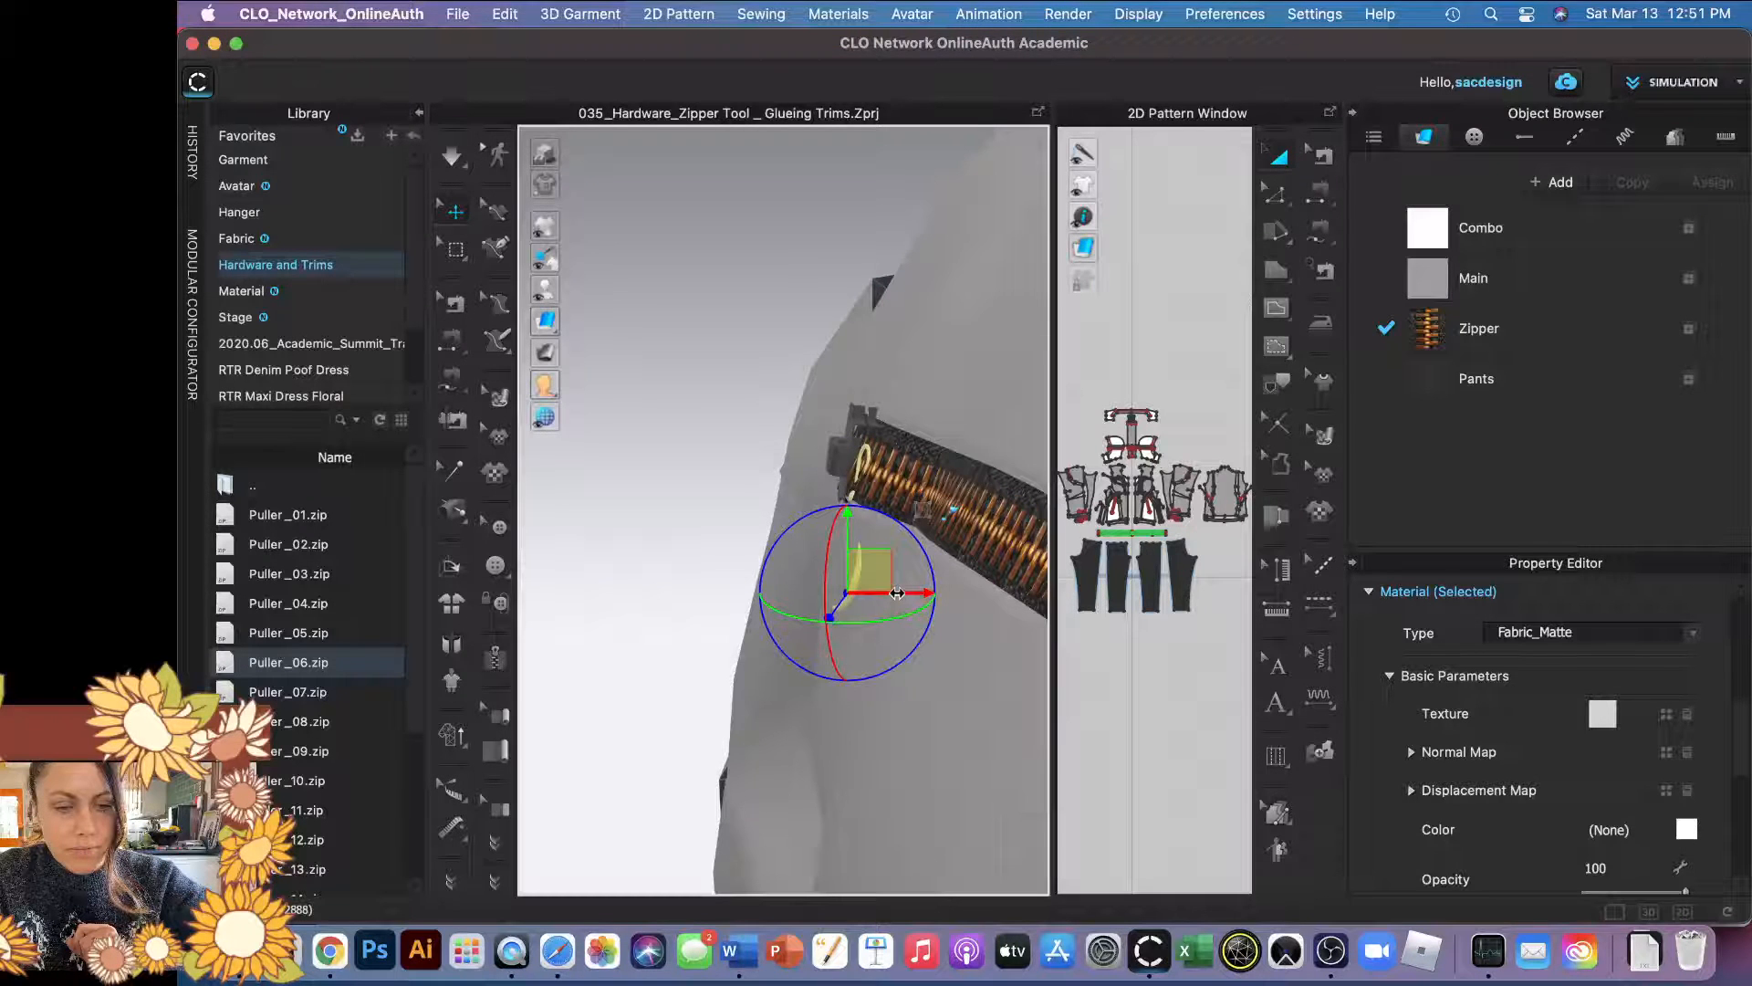
pyautogui.moveTo(895, 592); pyautogui.dragTo(869, 592)
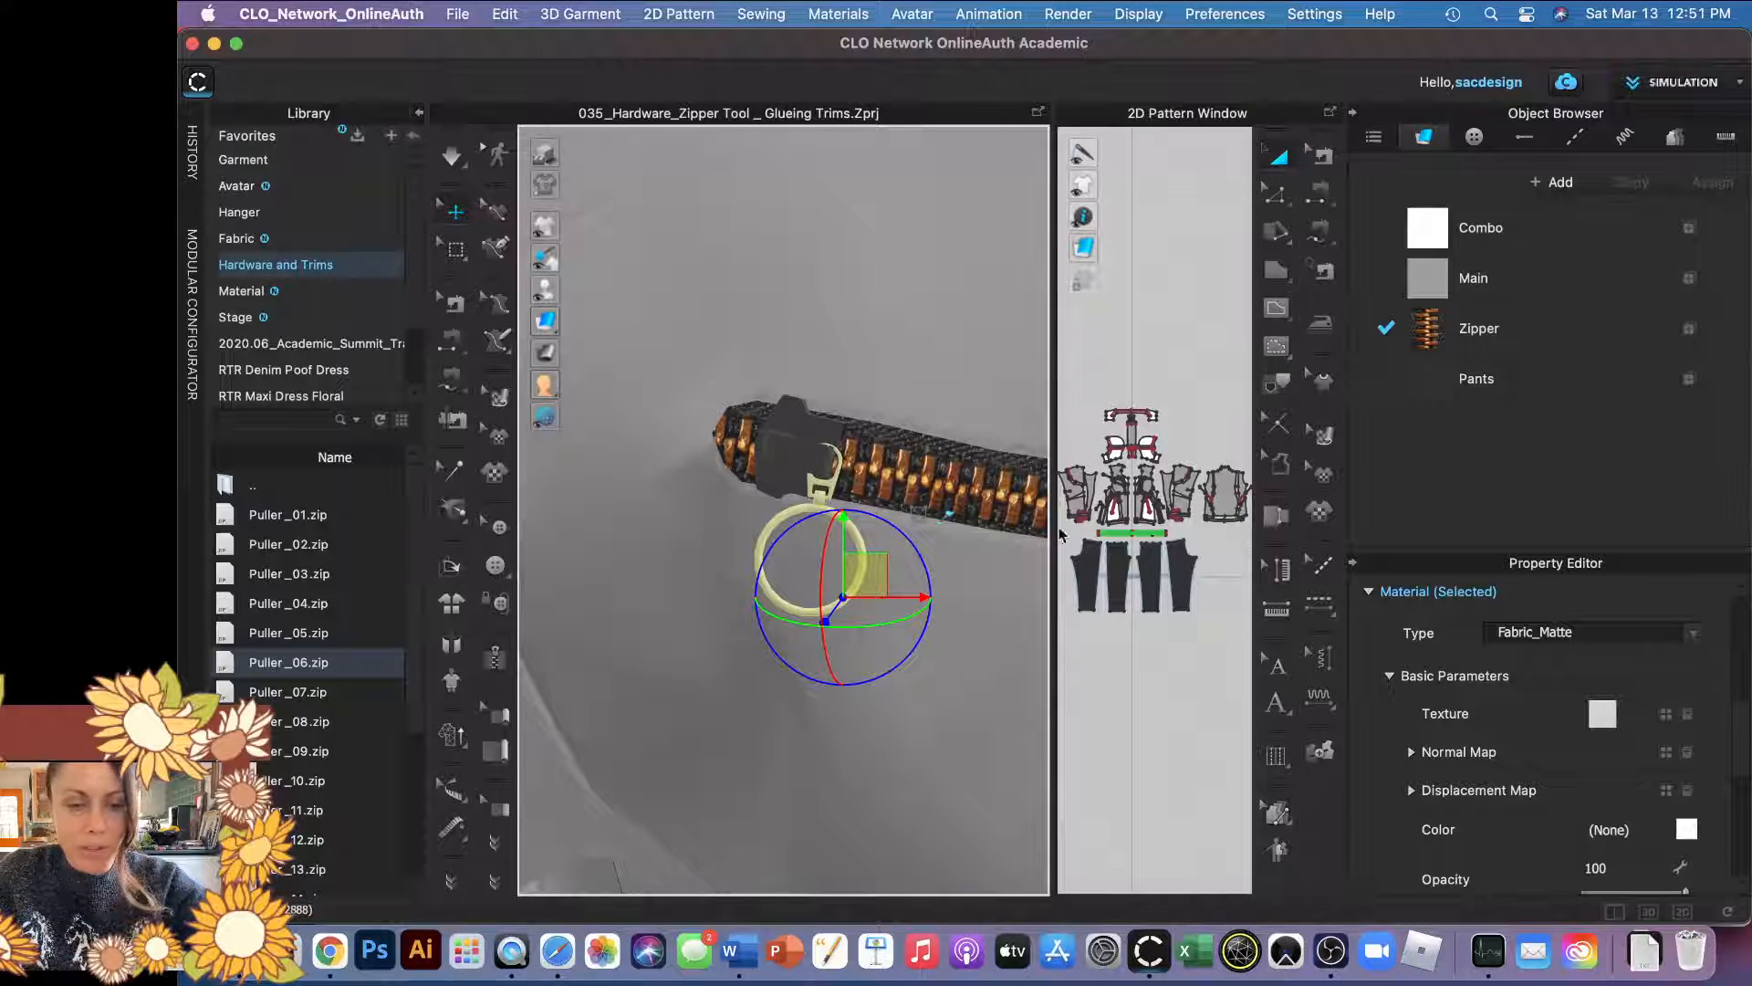
# Pick a darker grey for the ring puller's material colour.
pyautogui.click(1686, 829)
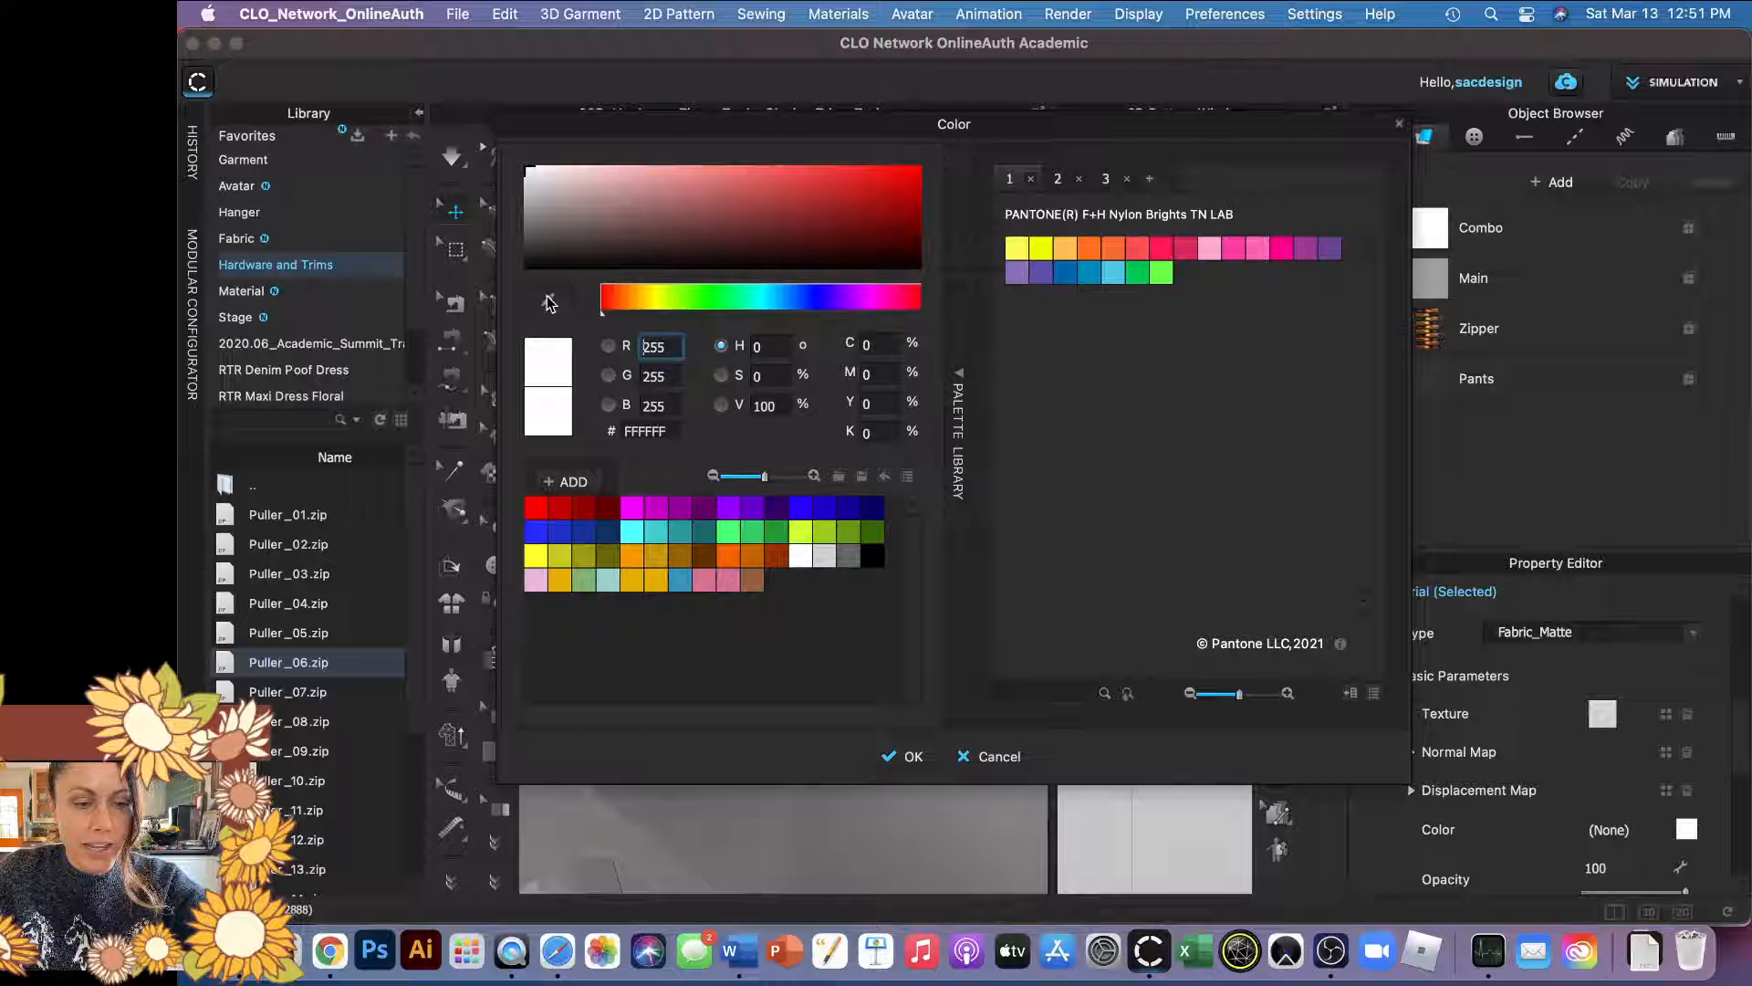
pyautogui.click(531, 230)
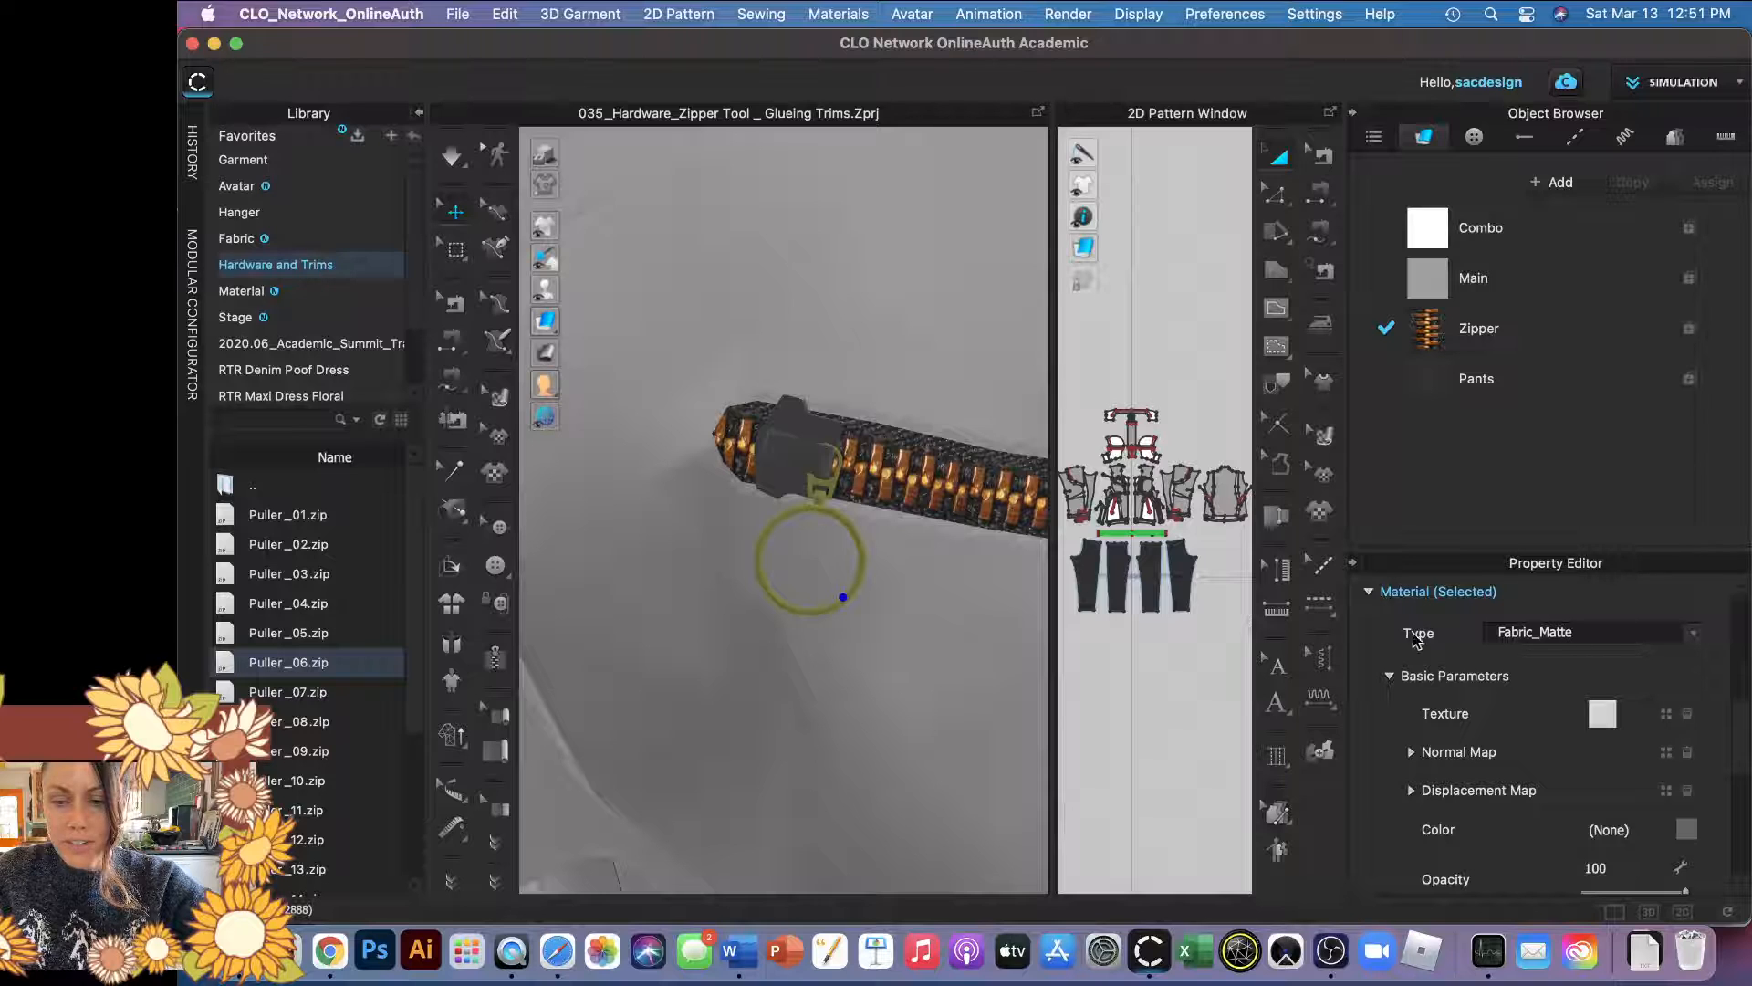
# Set the Puller_06 ring puller's material type to Plastic, keeping its dark grey colour.
pyautogui.click(1690, 633)
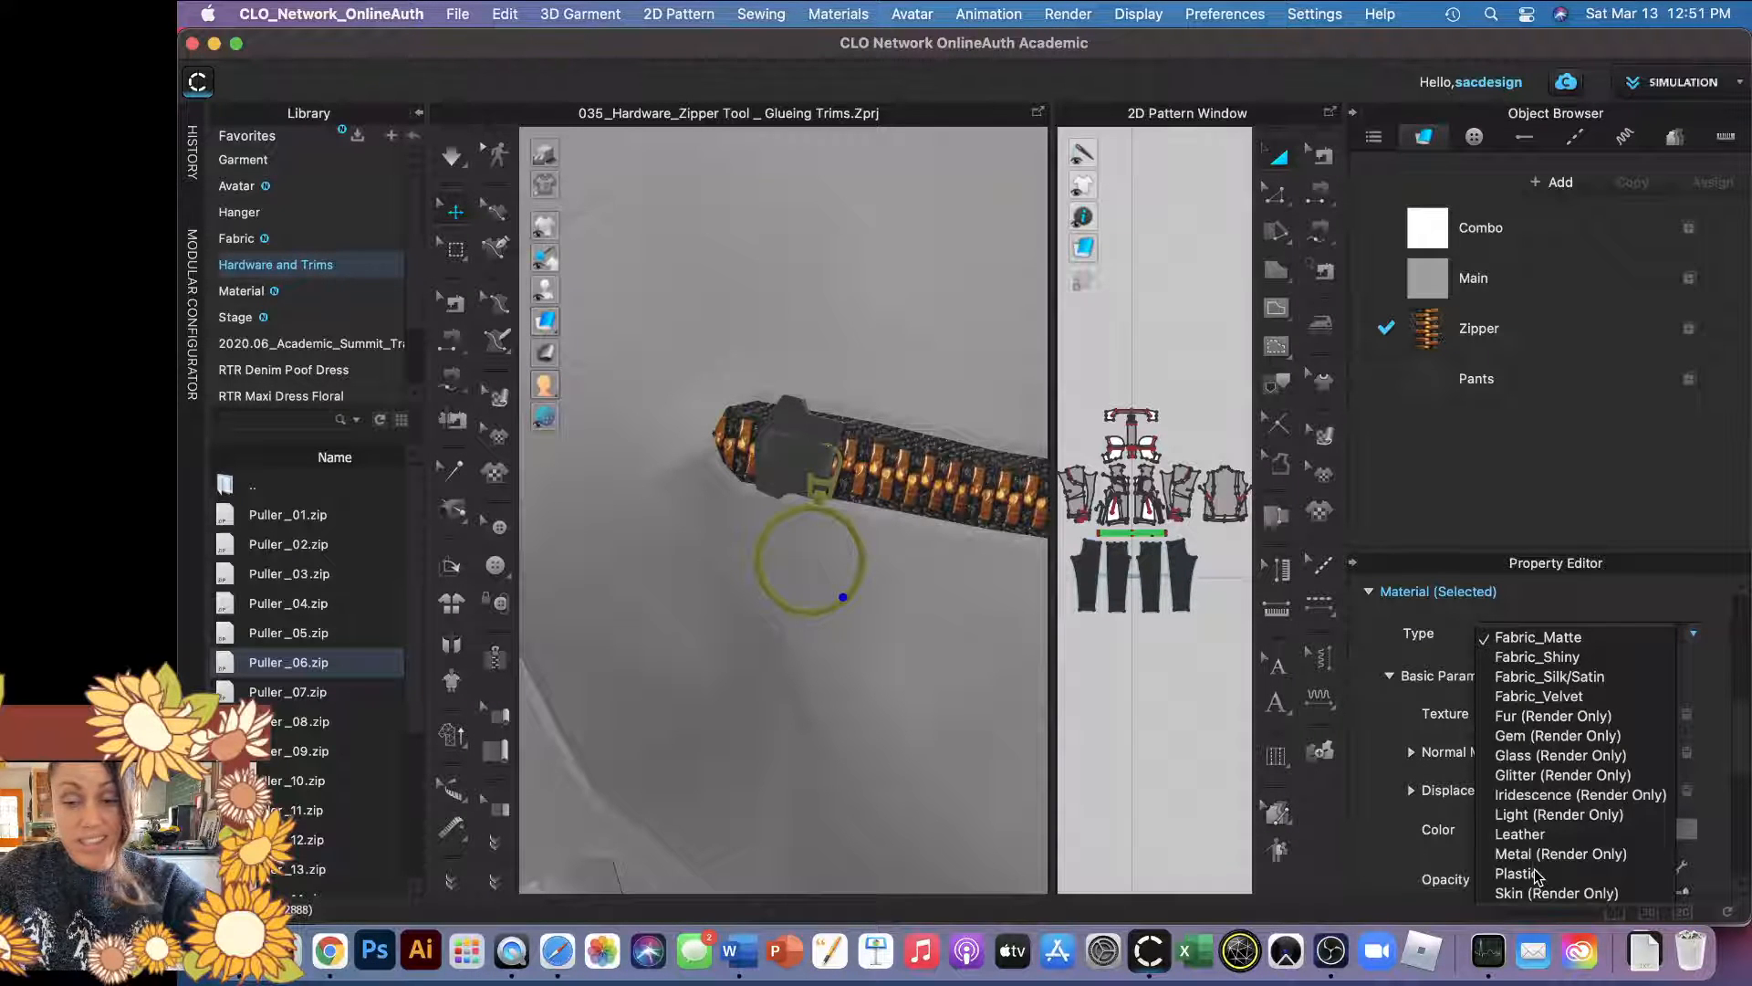
pyautogui.click(1519, 872)
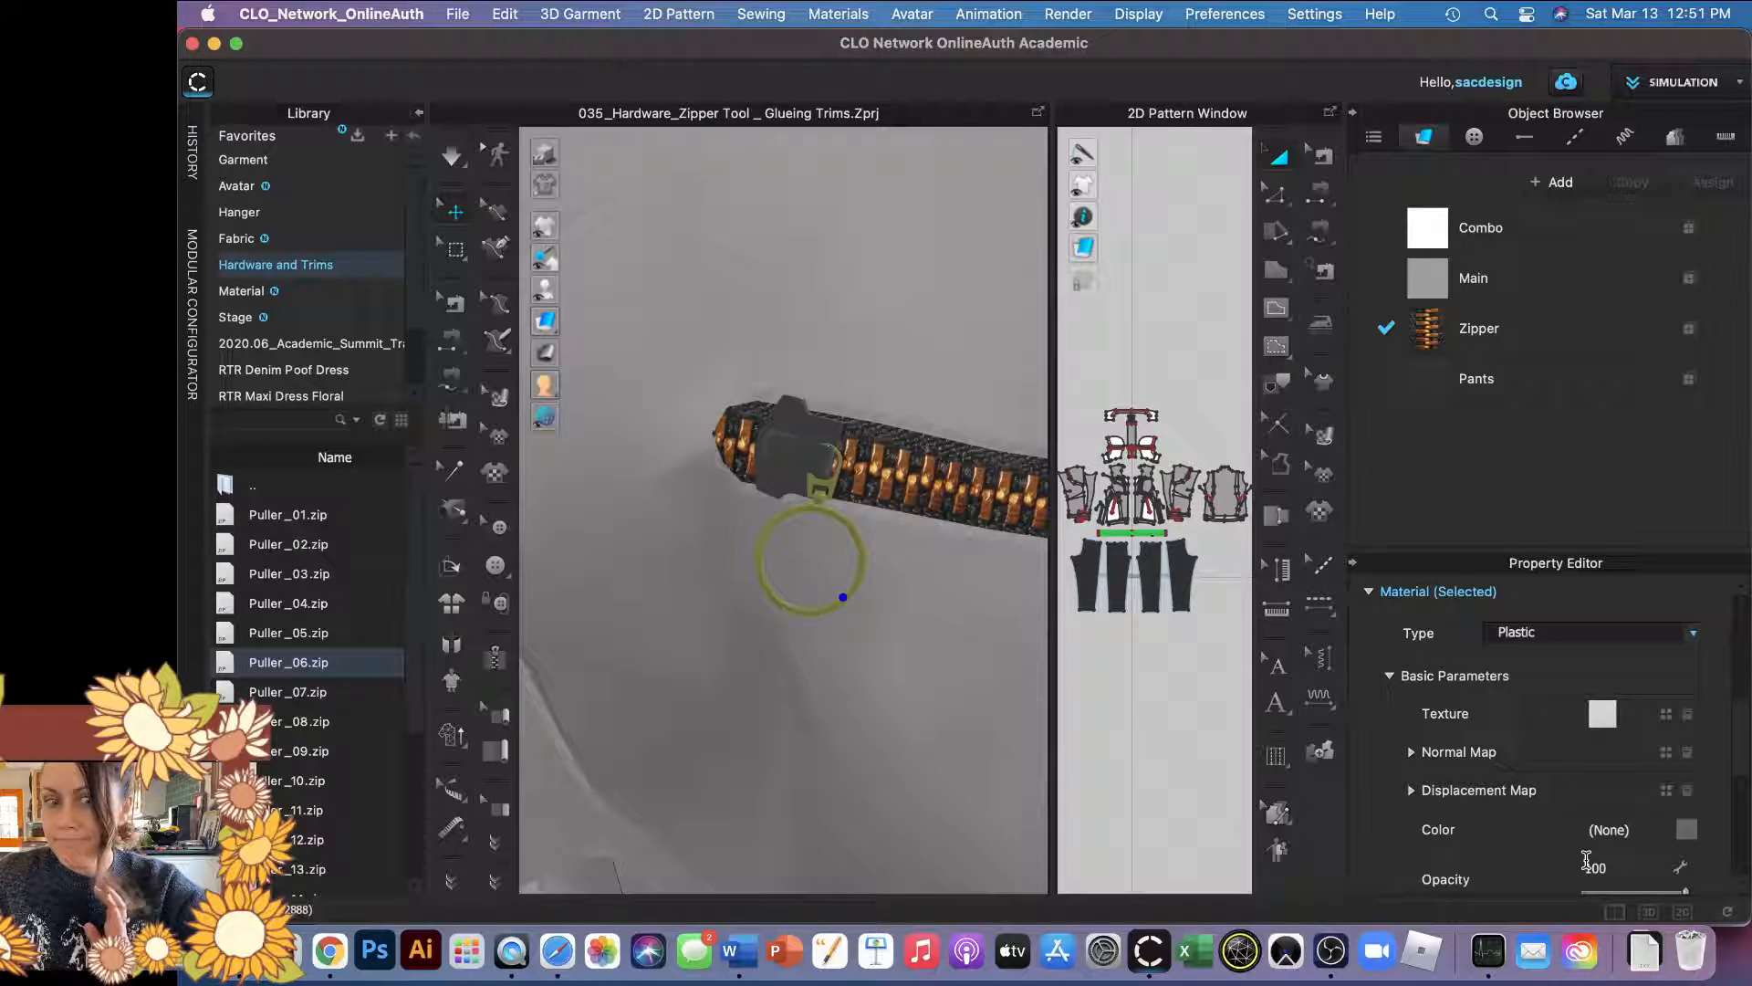